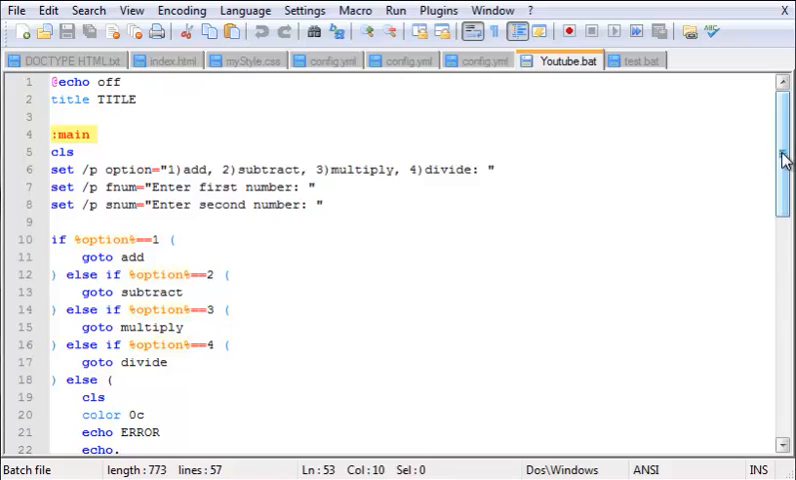
{"action": "mouse_move", "coordinate": [784, 160]}
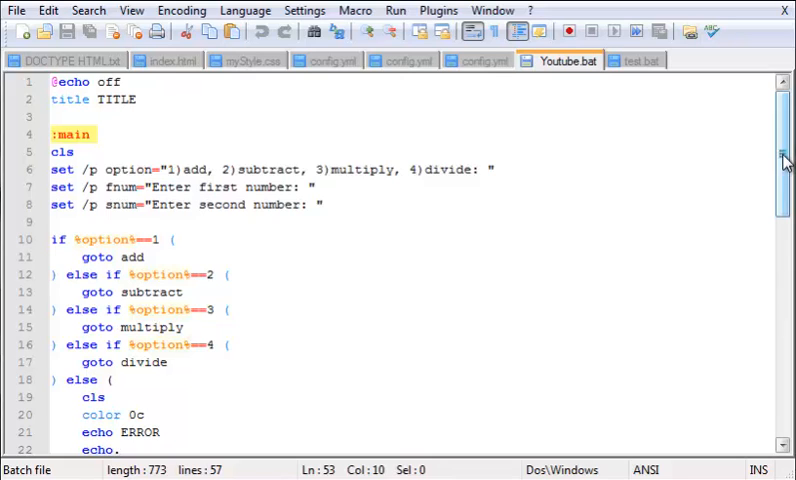
Scroll through Youtube.bat to review the old calculator code below :main.
{"action": "scroll", "scroll_direction": "down", "scroll_amount": 3}
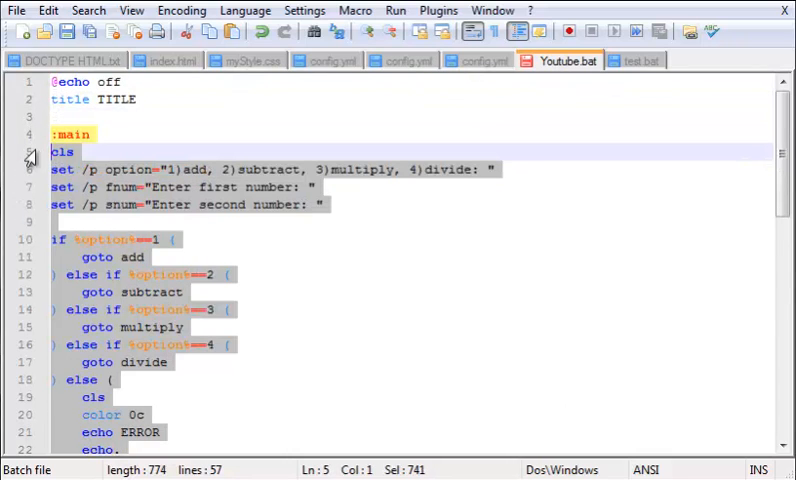
Delete the calculator code below :main and begin an echo line announcing the directory work.
{"action": "key", "text": "Delete"}
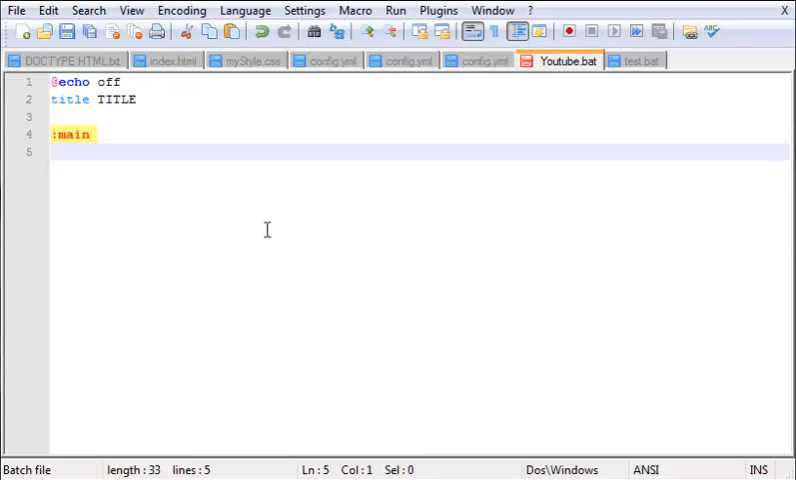
{"action": "mouse_move", "coordinate": [288, 240]}
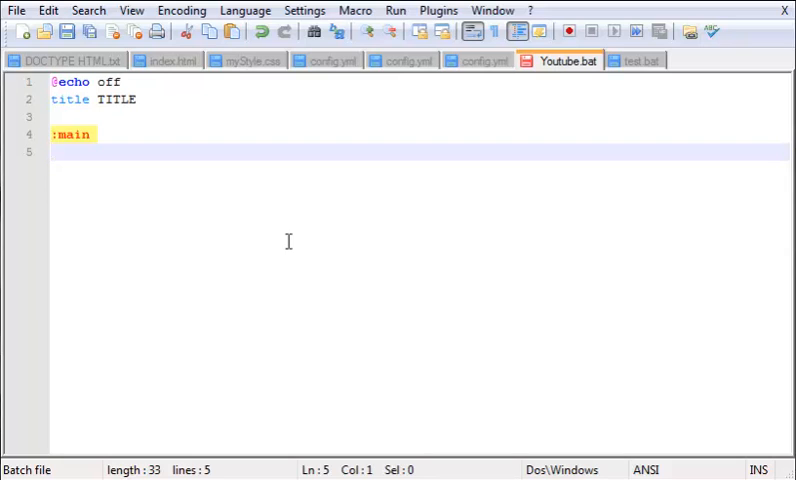
{"action": "type", "text": "echo Making"}
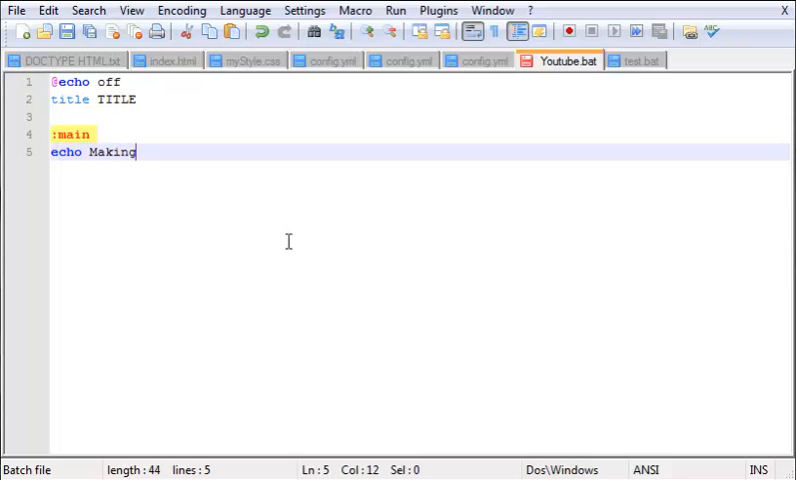
{"action": "type", "text": "directo"}
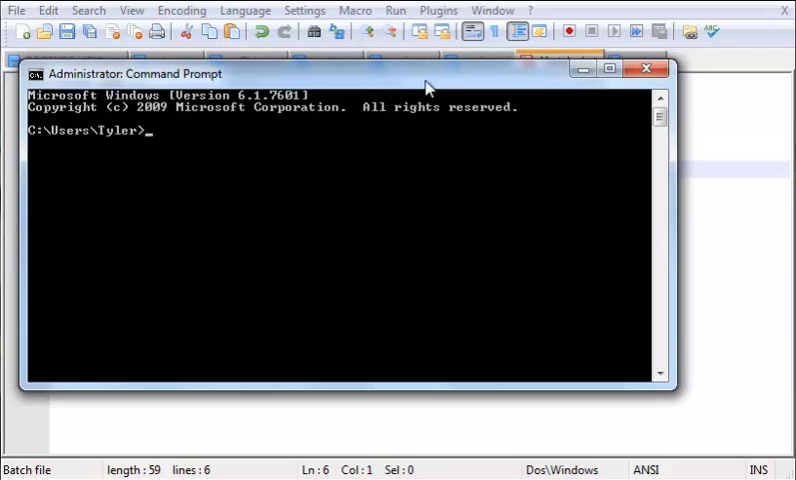
Check the current directory with cd, then climb to the C: root with cd..
{"action": "type", "text": "c"}
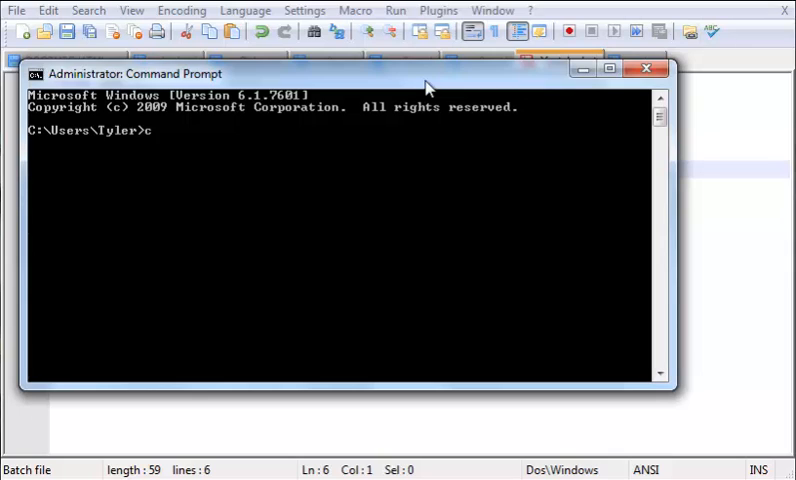
{"action": "type", "text": "d"}
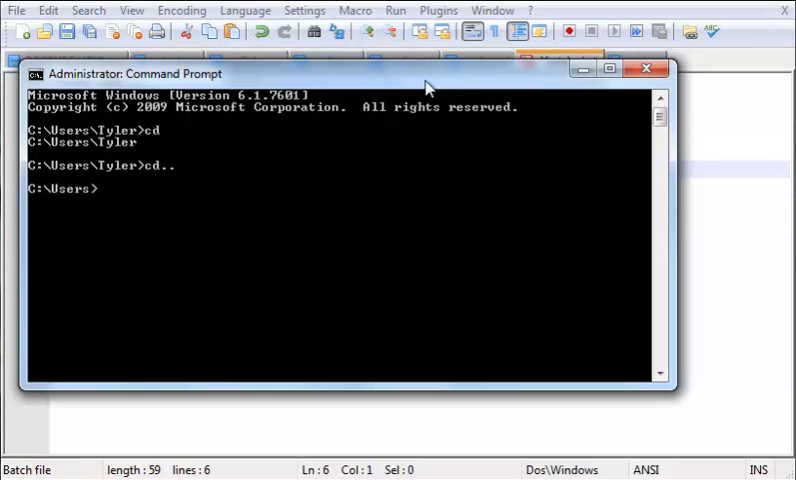
{"action": "type", "text": "cd.."}
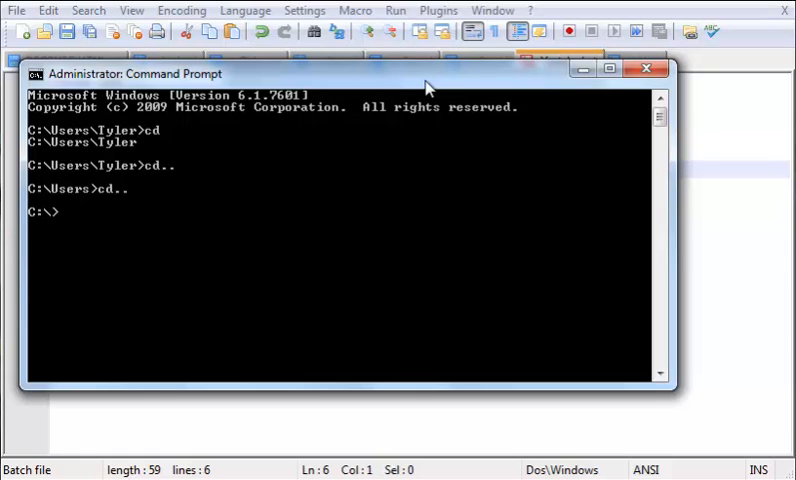
{"action": "mouse_move", "coordinate": [32, 242]}
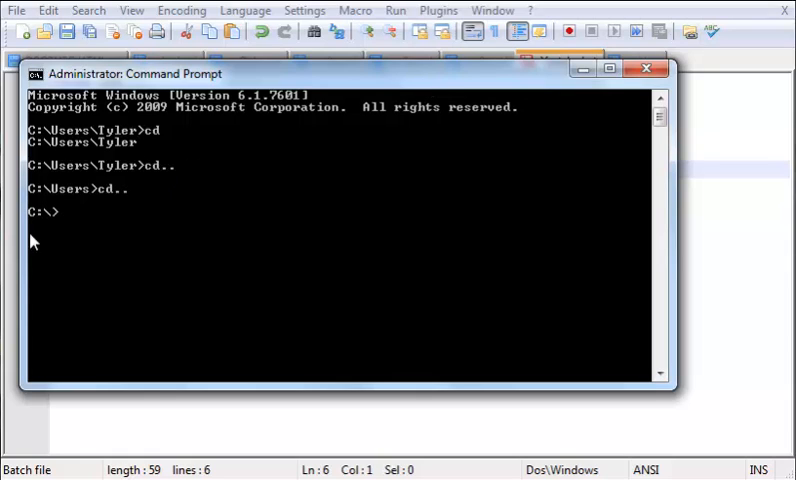
{"action": "mouse_move", "coordinate": [302, 324]}
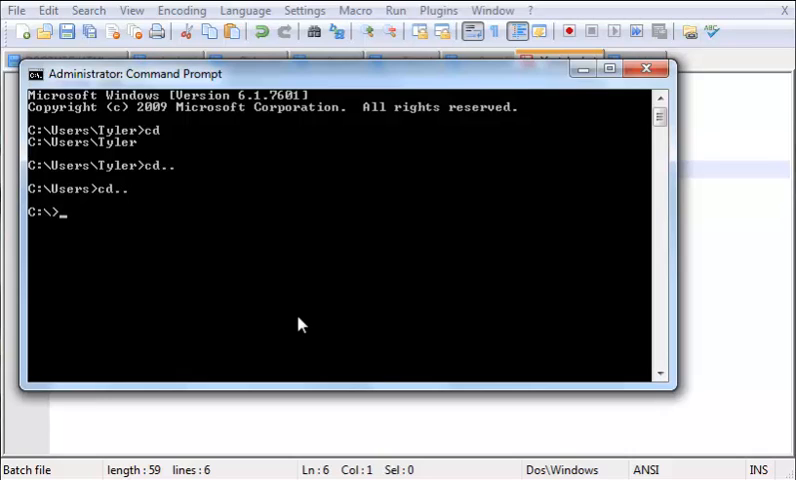
Navigate down with cd users, cd tyler and cd desktop to reach the Desktop folder.
{"action": "type", "text": "cd"}
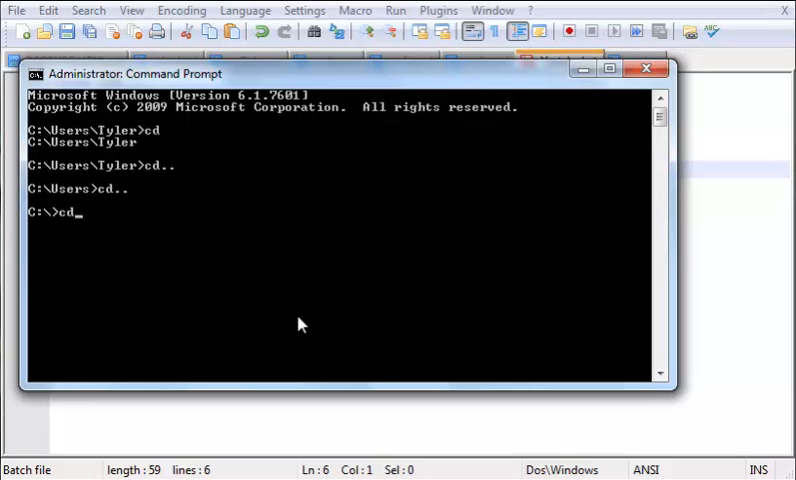
{"action": "type", "text": "Us"}
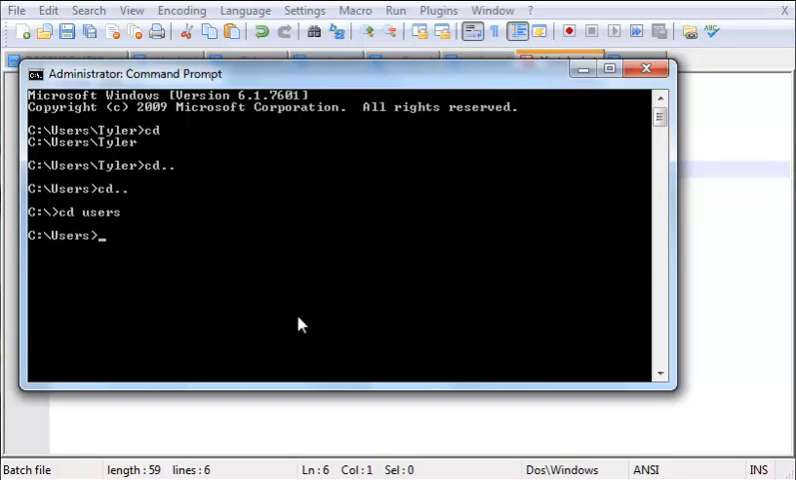
{"action": "type", "text": "cd"}
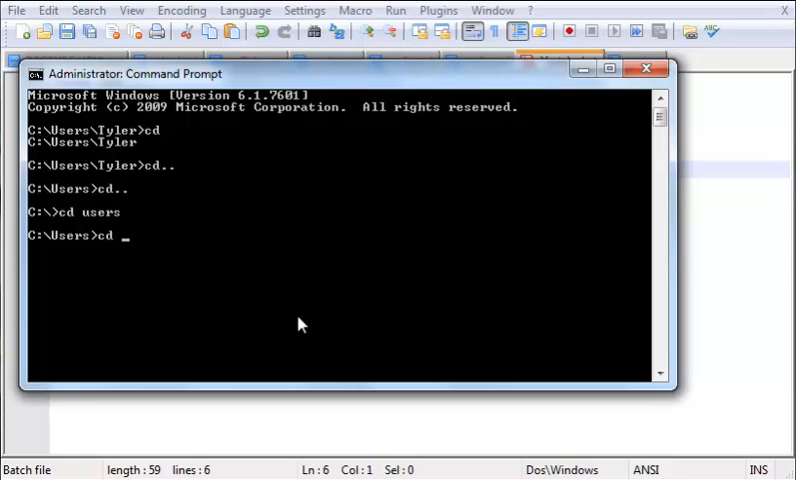
{"action": "type", "text": "tyler"}
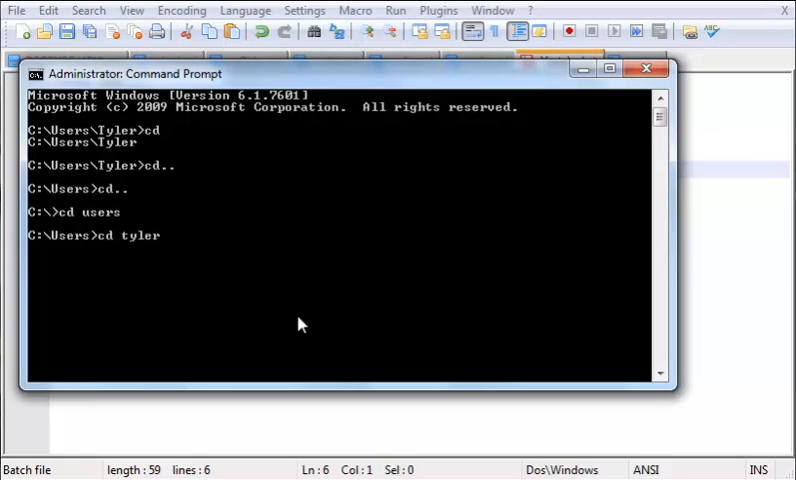
{"action": "key", "text": "Enter"}
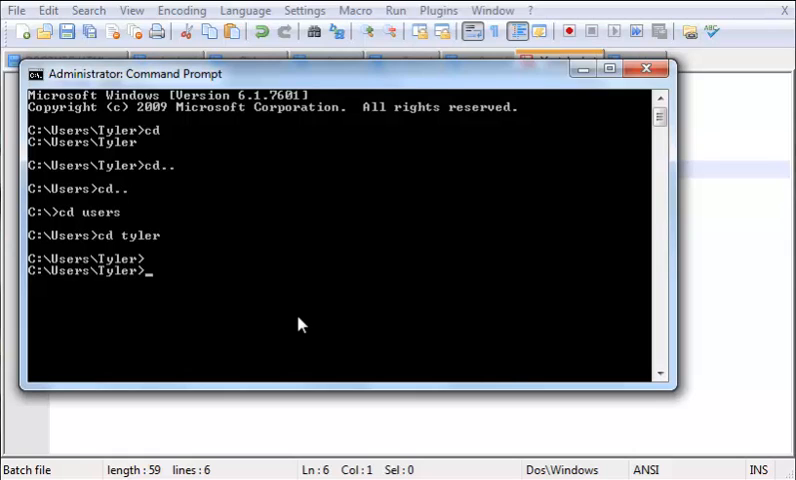
{"action": "type", "text": "cd"}
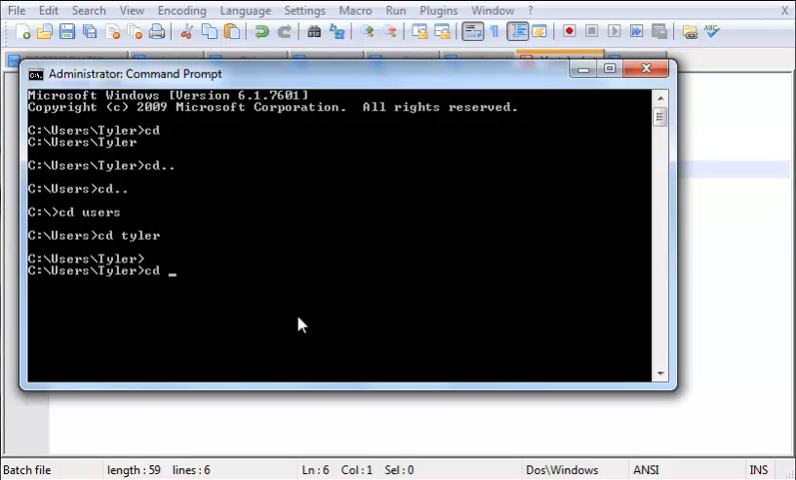
{"action": "type", "text": "desktop"}
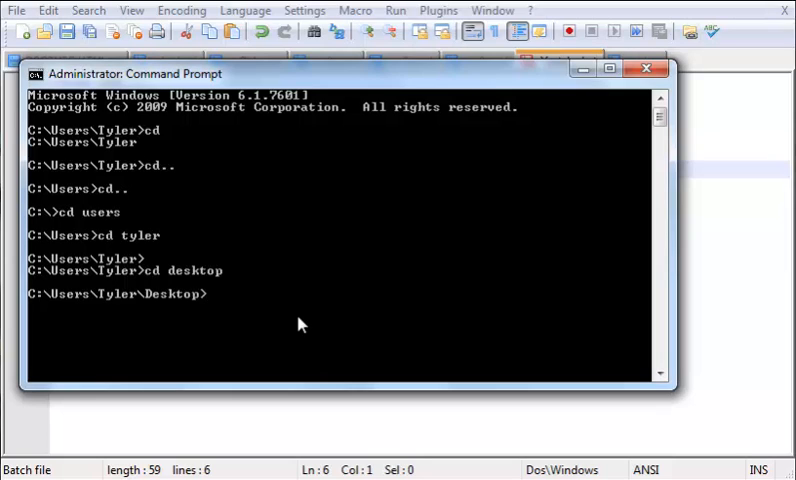
{"action": "mouse_move", "coordinate": [330, 278]}
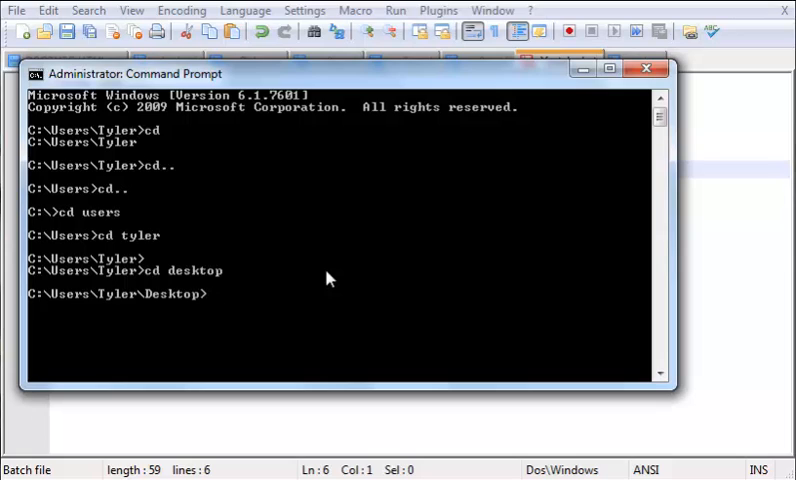
Try out md and rd at the prompt, erasing the mistyped command.
{"action": "type", "text": "md"}
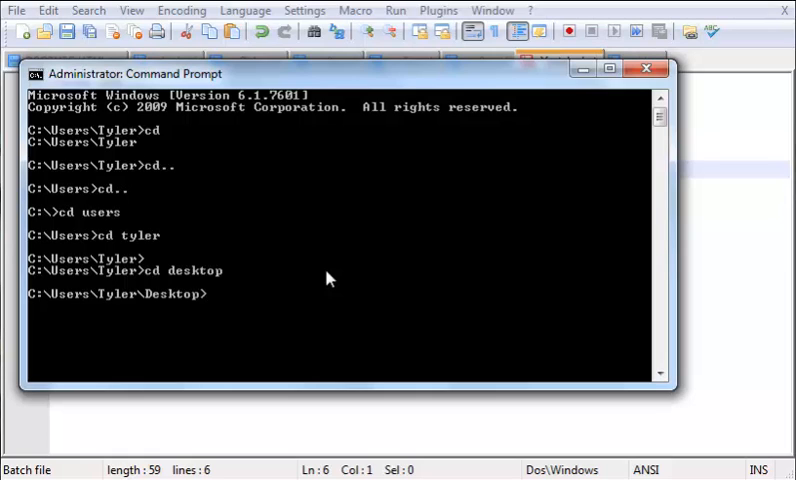
{"action": "type", "text": "rd"}
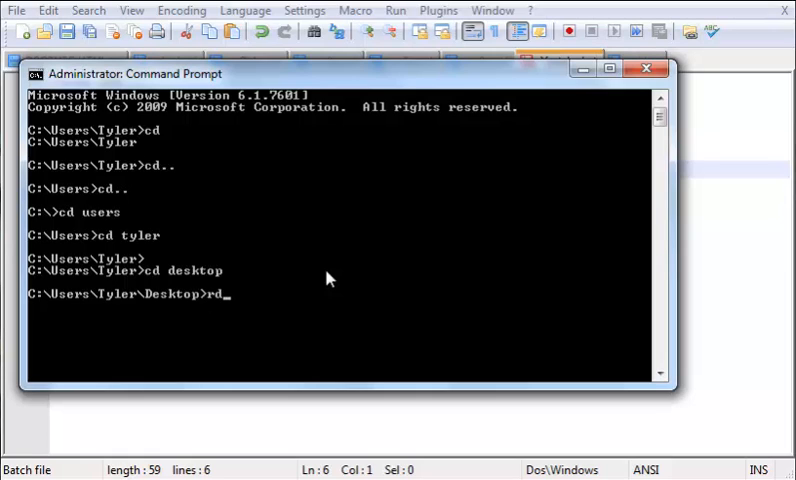
{"action": "key", "text": "Backspace"}
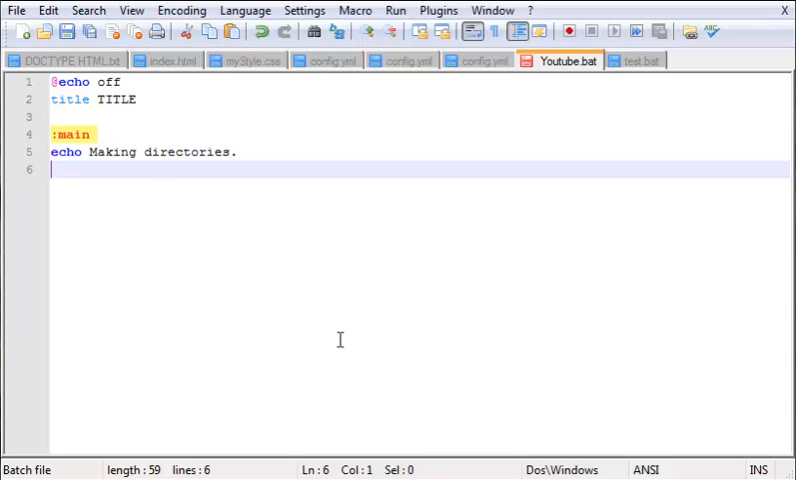
{"action": "mouse_move", "coordinate": [364, 334]}
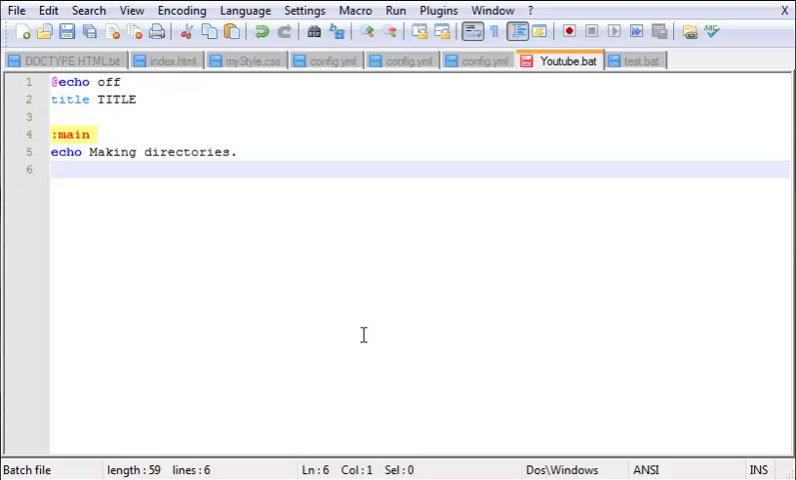
Add a cd line with the path C:\users\tyler, then erase the mistyped path leaving only cd.
{"action": "type", "text": "c"}
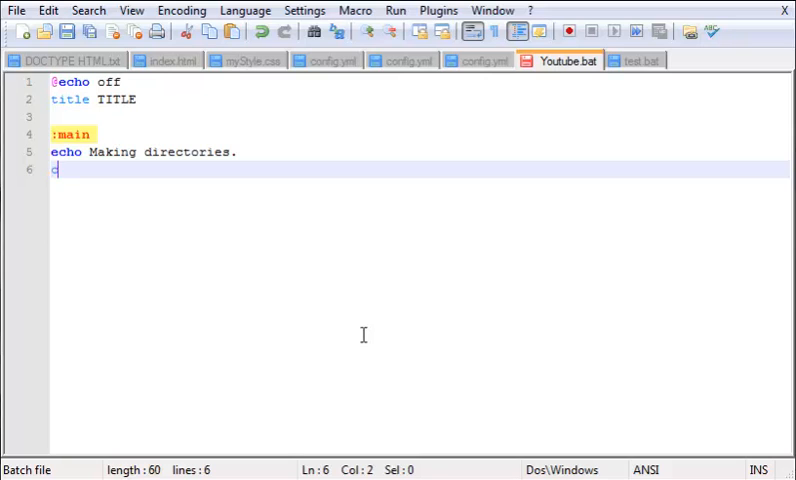
{"action": "type", "text": "d"}
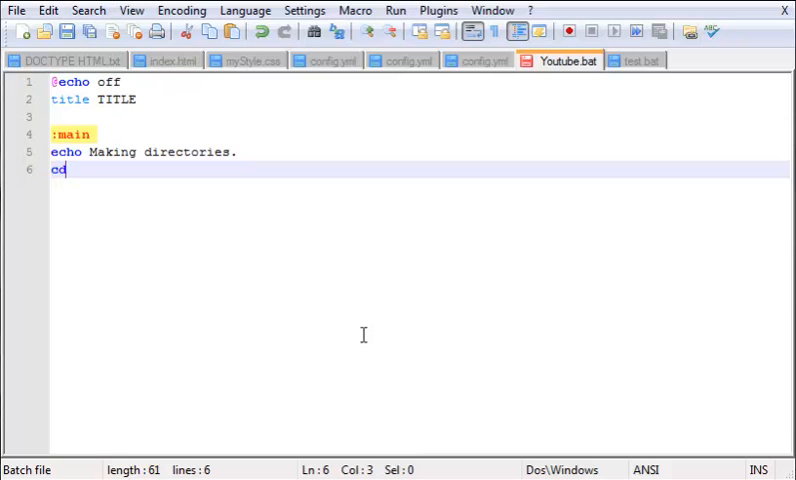
{"action": "type", "text": "\" \""}
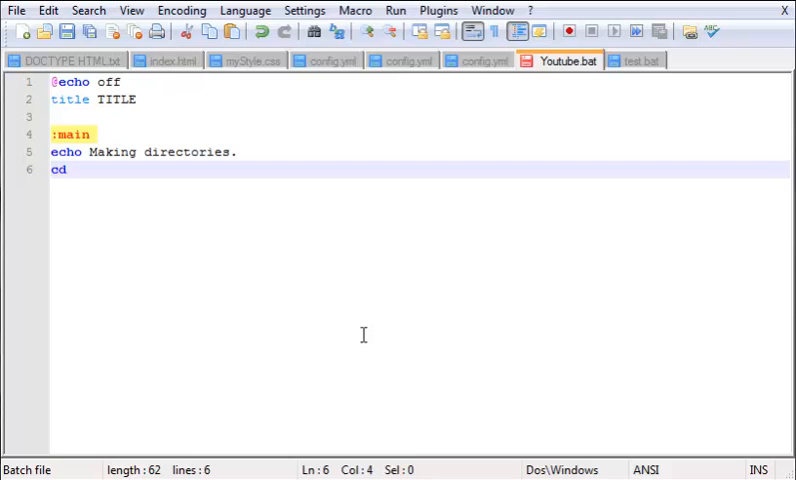
{"action": "type", "text": "C:\\"}
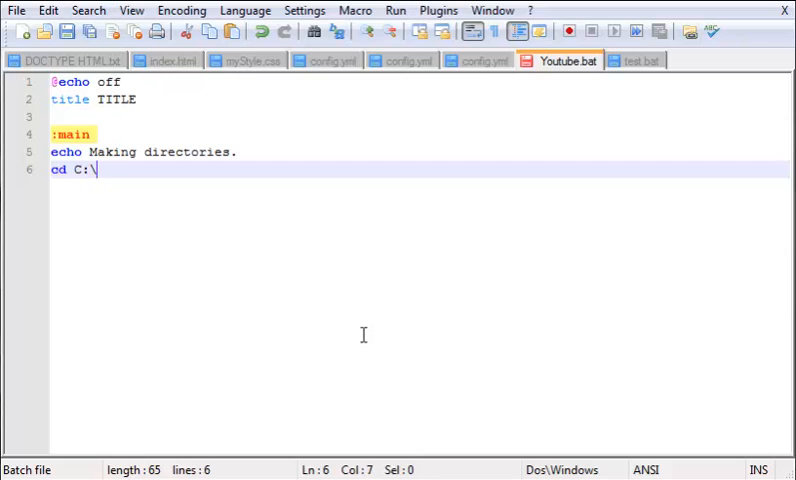
{"action": "type", "text": "users"}
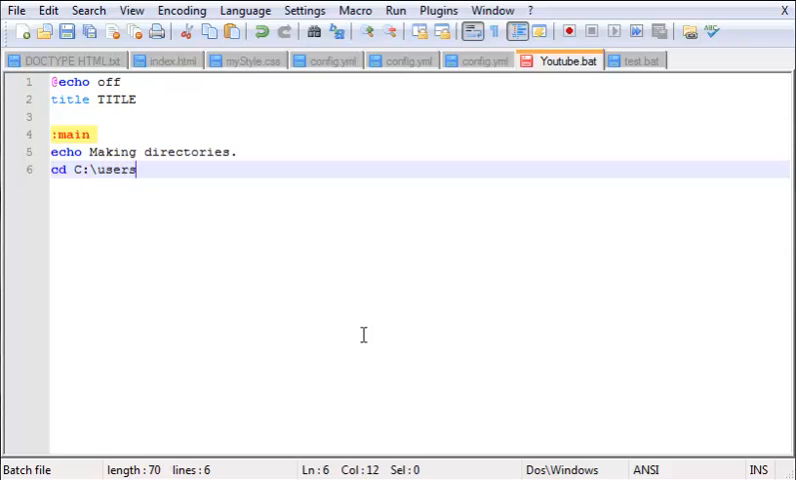
{"action": "type", "text": "\\tyler"}
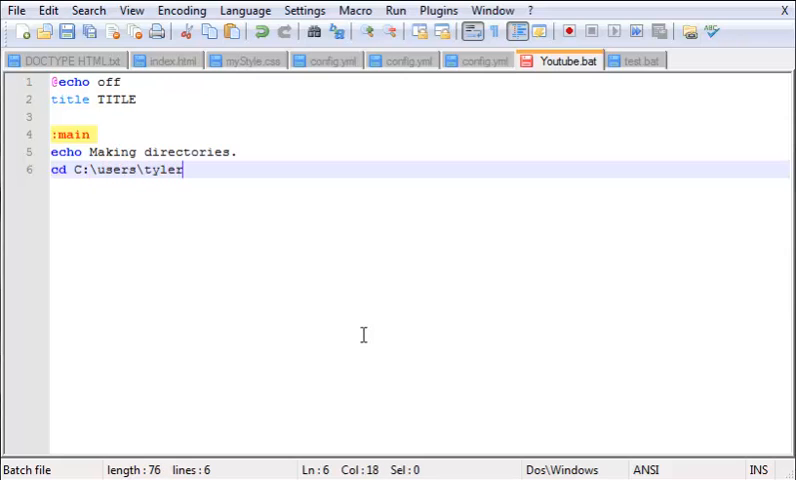
{"action": "type", "text": ";1g,oij"}
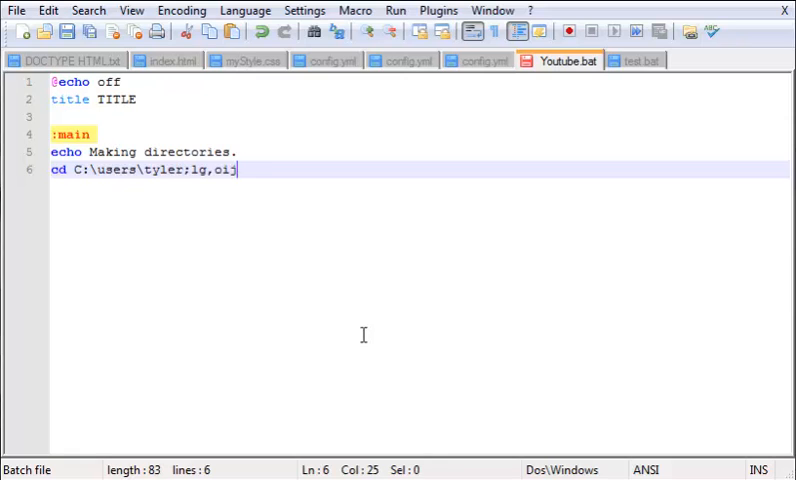
{"action": "key", "text": "BackSpace"}
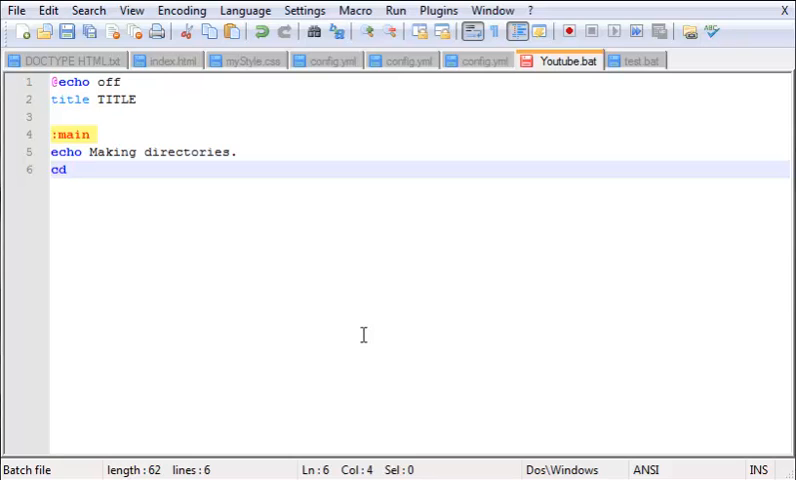
Complete the line as cd %userprofile%\desktop and start a new line.
{"action": "type", "text": "%"}
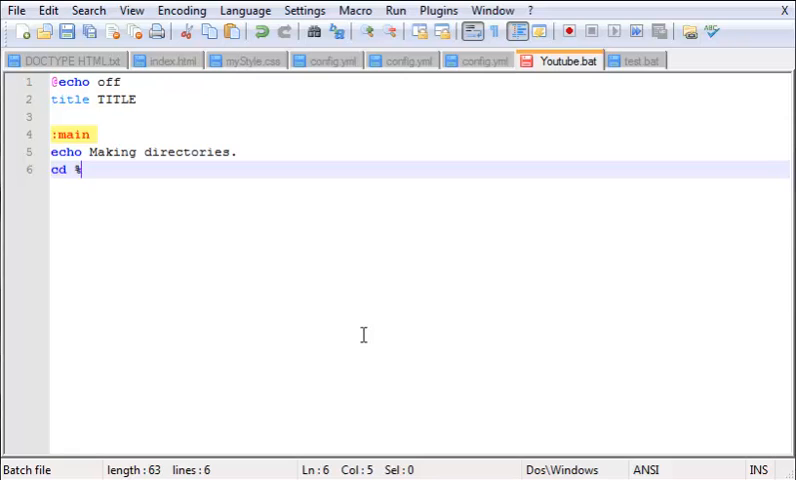
{"action": "type", "text": "userpr"}
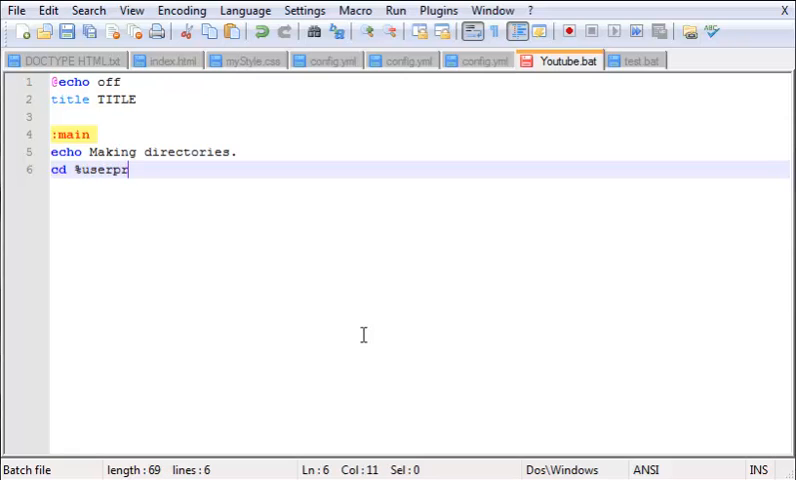
{"action": "type", "text": "ofile%"}
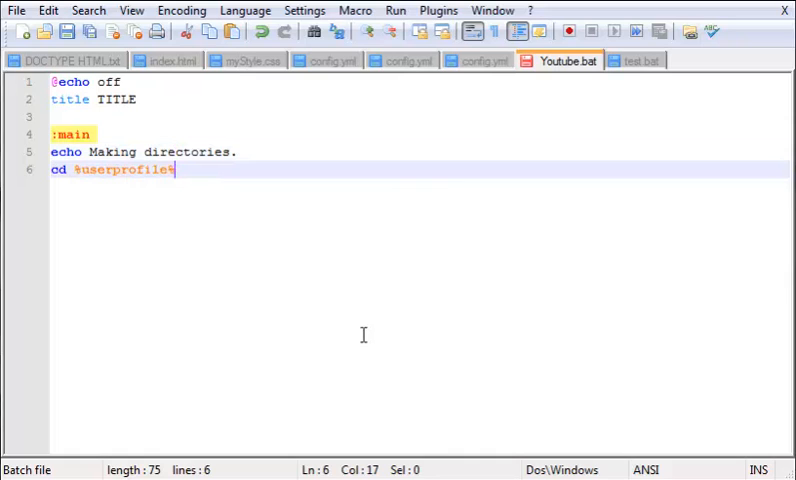
{"action": "type", "text": "\\"}
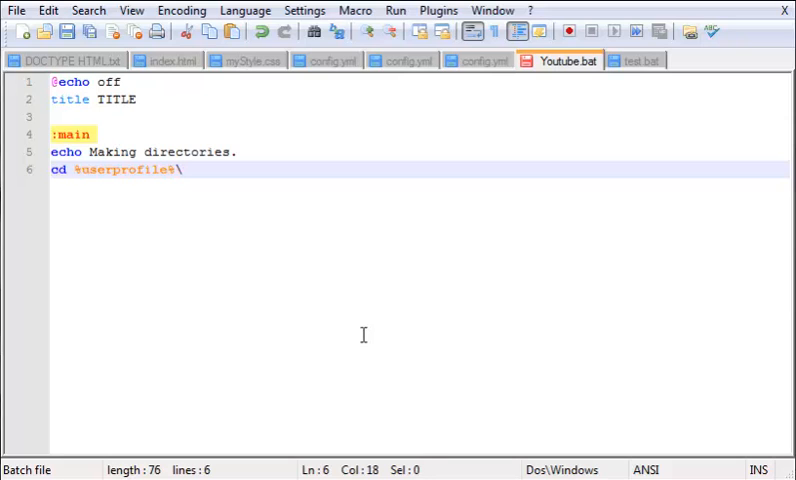
{"action": "type", "text": "desktop"}
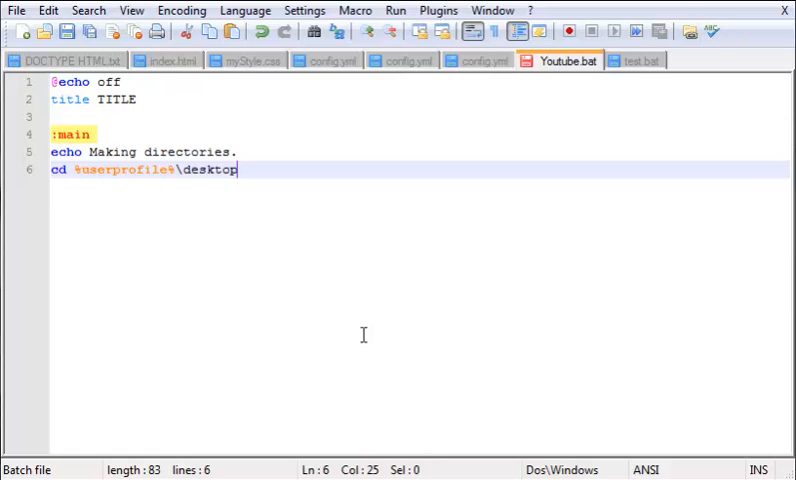
{"action": "key", "text": "Enter"}
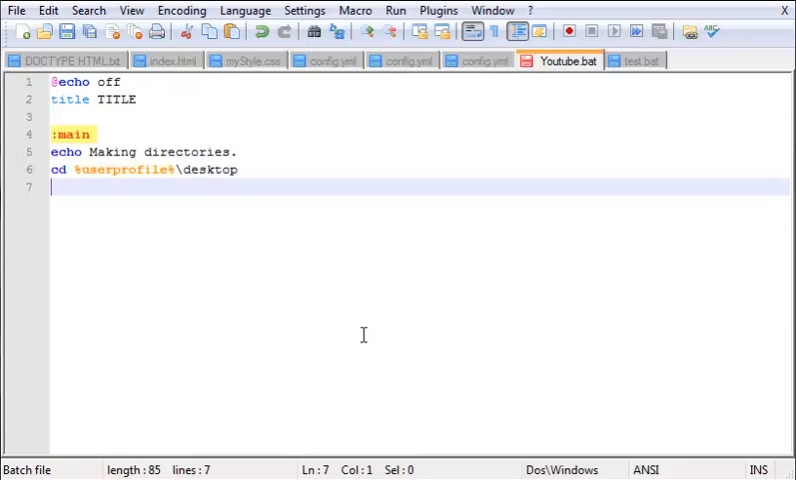
Add md Games followed by cd games to create and enter the Games folder.
{"action": "type", "text": "md"}
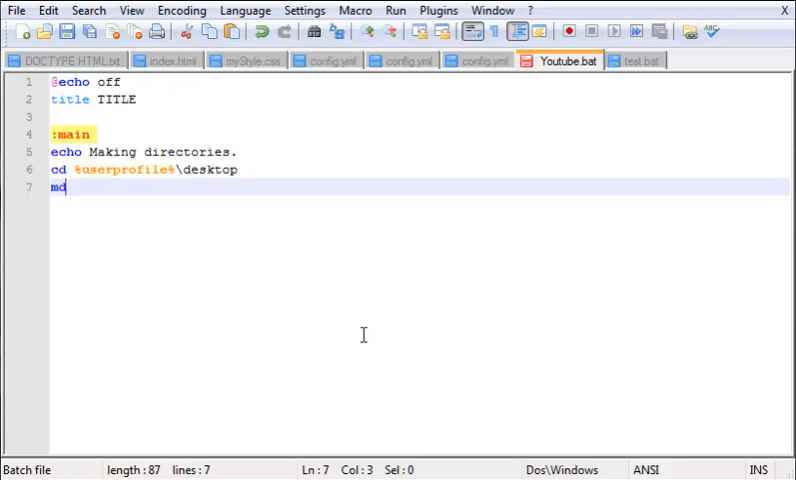
{"action": "type", "text": "\" \""}
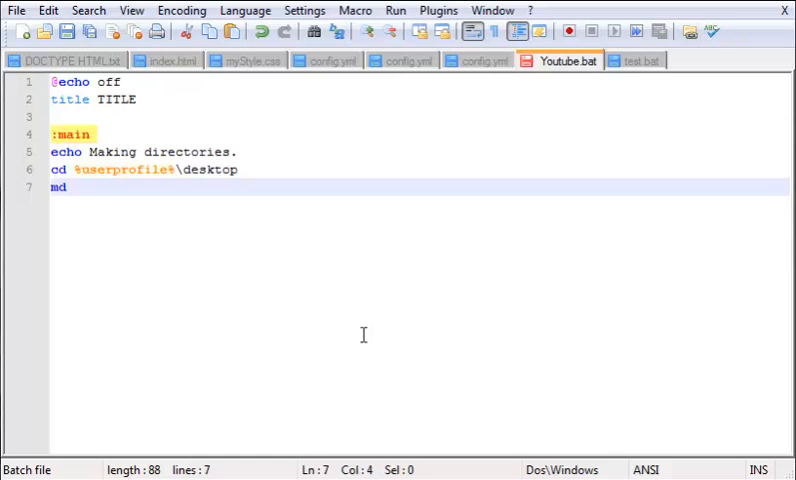
{"action": "type", "text": "Games"}
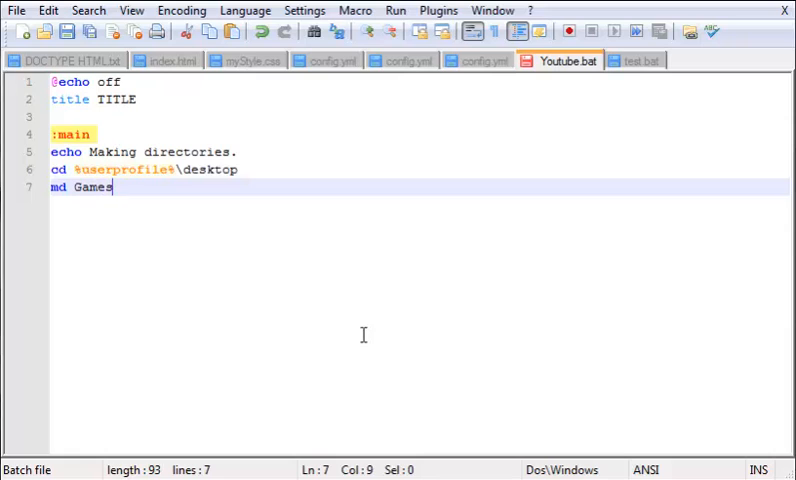
{"action": "key", "text": "Enter"}
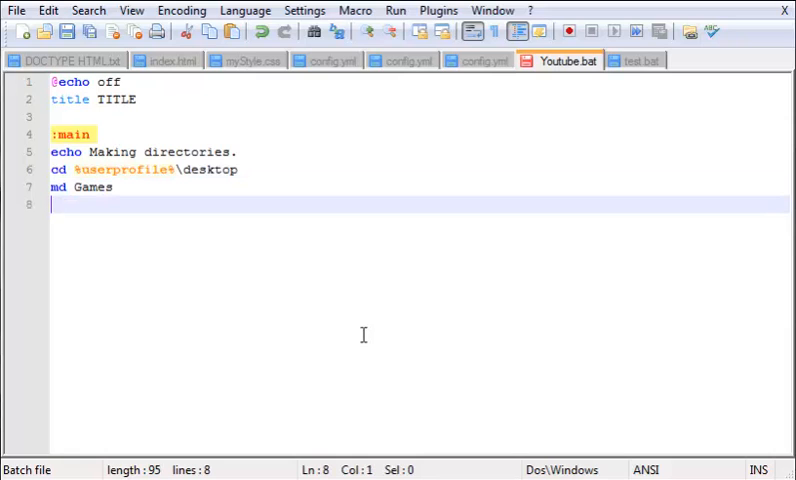
{"action": "type", "text": "cd g"}
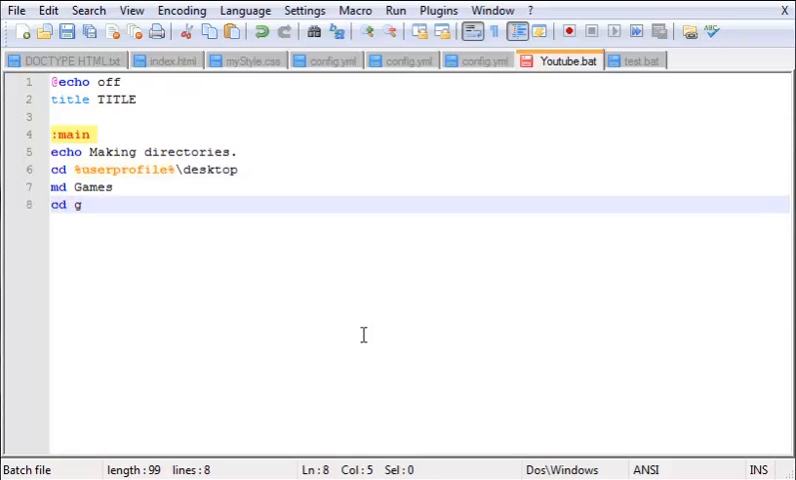
{"action": "type", "text": "ames"}
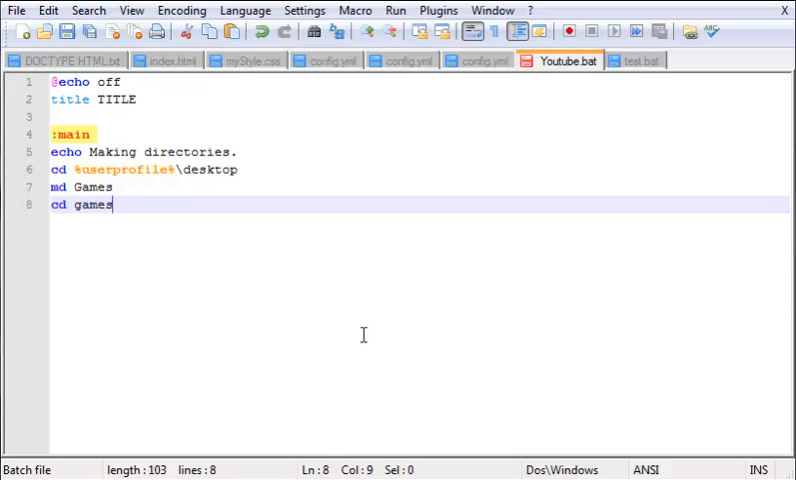
{"action": "key", "text": "Enter"}
{"action": "type", "text": "md"}
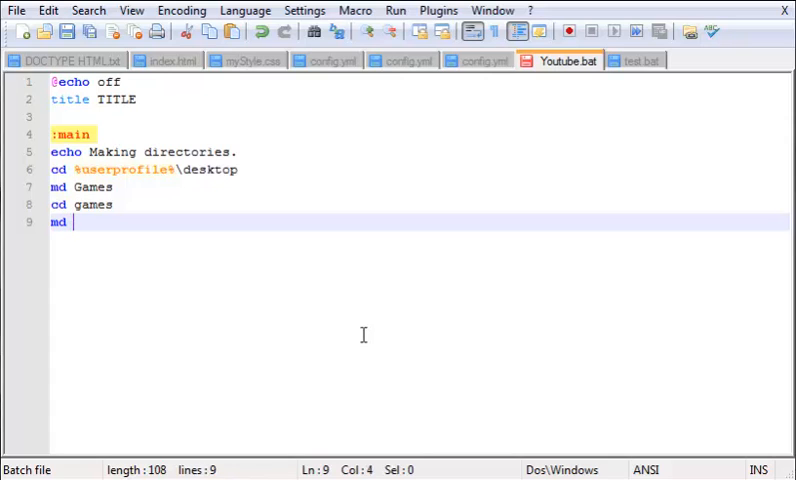
Add md lines for COD: MW3, COD: MW2, COD4, Minecraft and Terraria.
{"action": "type", "text": "COD"}
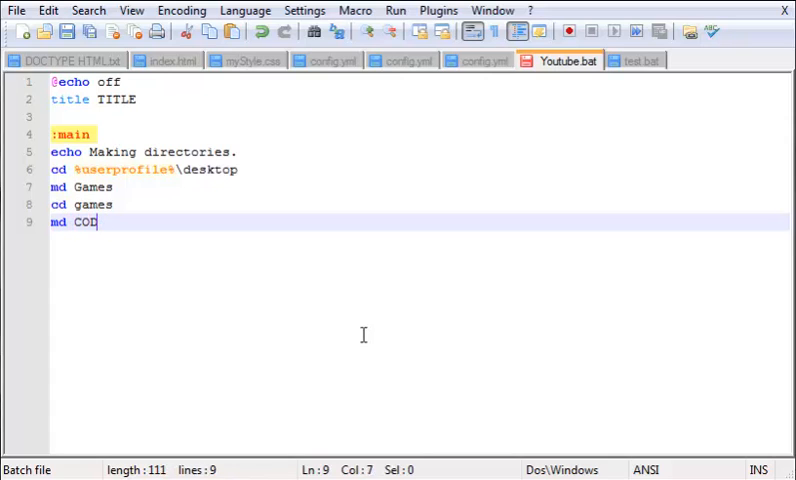
{"action": "type", "text": ": MW3"}
{"action": "type", "text": "md"}
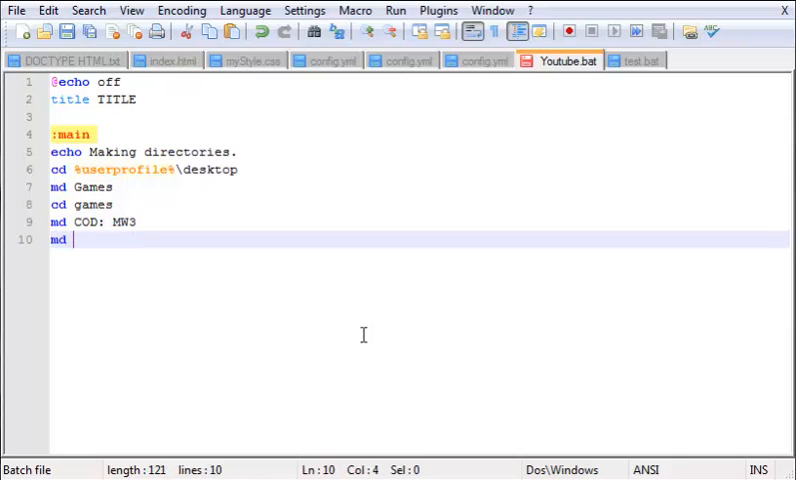
{"action": "type", "text": "COD: MW"}
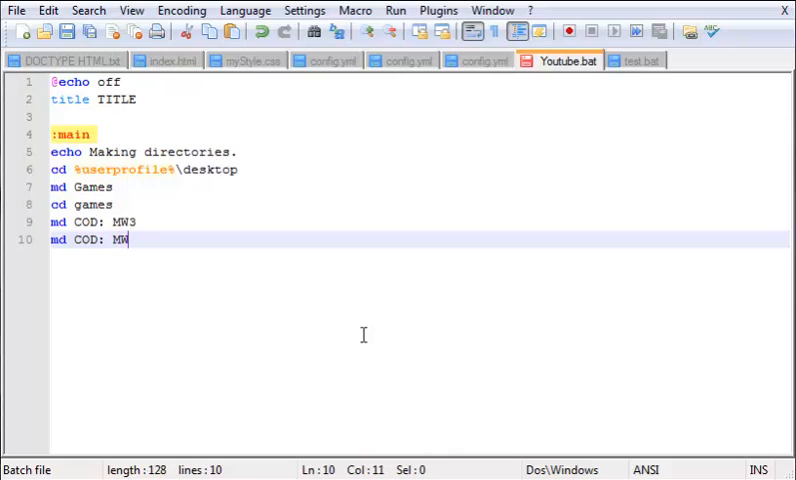
{"action": "type", "text": "2"}
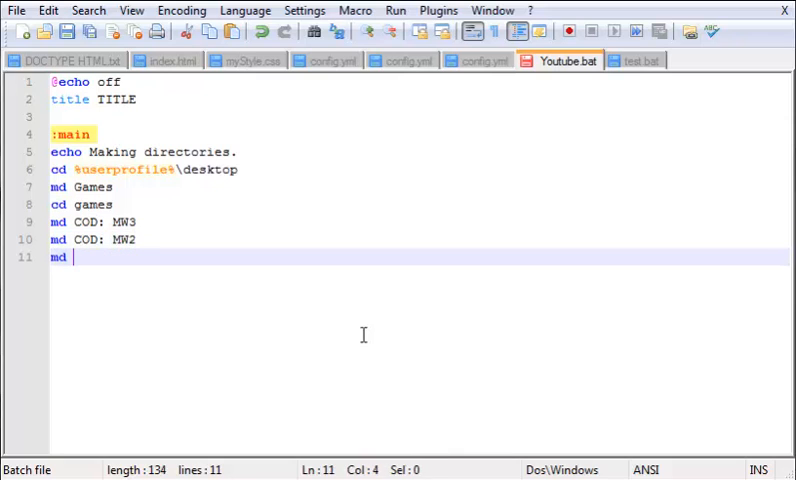
{"action": "type", "text": "COD4"}
{"action": "type", "text": "md"}
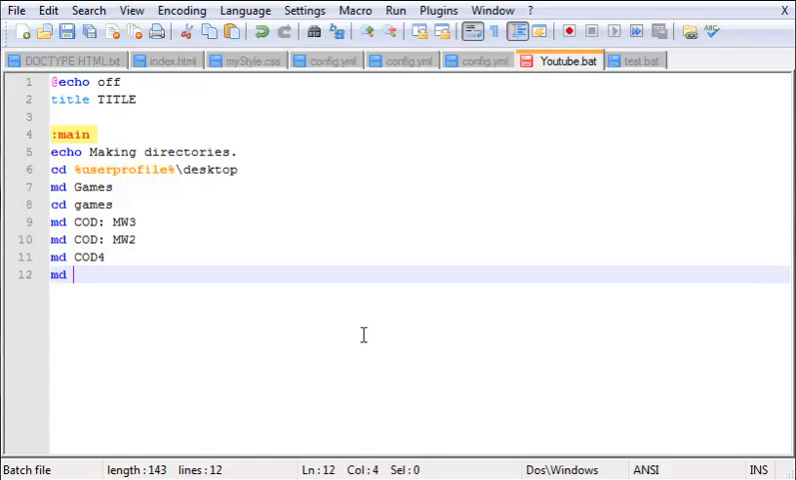
{"action": "type", "text": "Minecraft"}
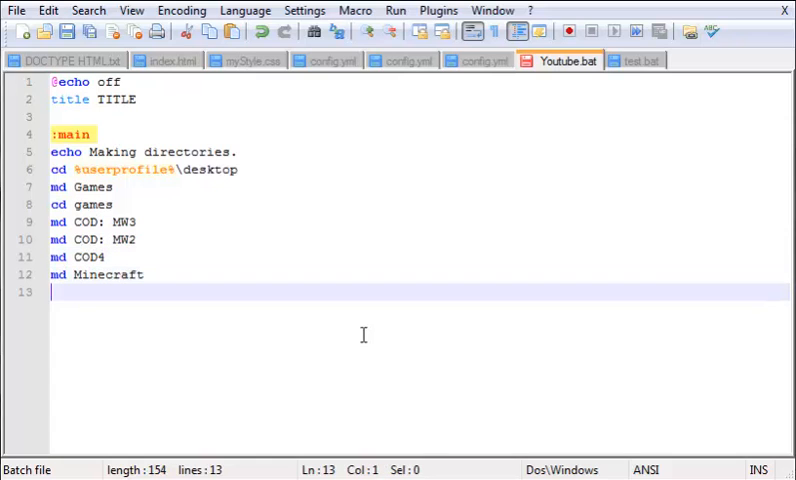
{"action": "type", "text": "md Ter"}
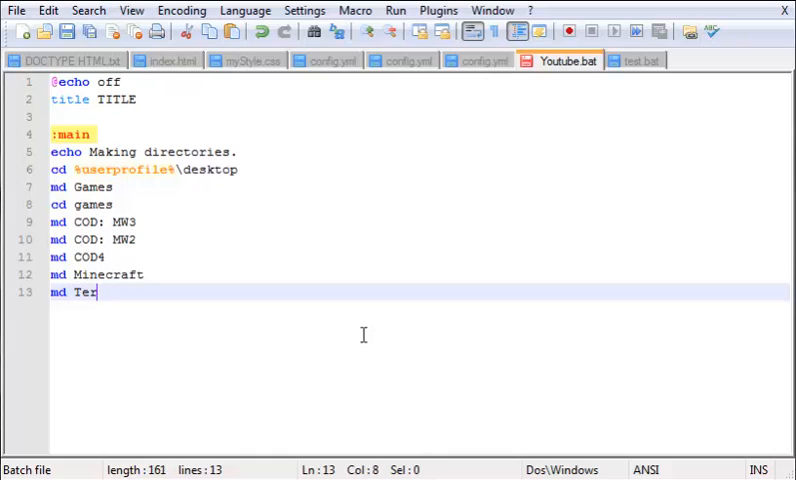
{"action": "type", "text": "raria"}
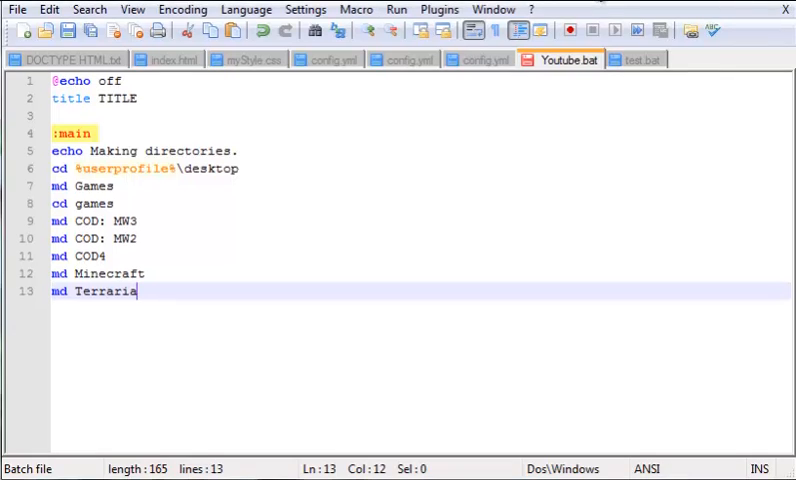
{"action": "mouse_move", "coordinate": [564, 116]}
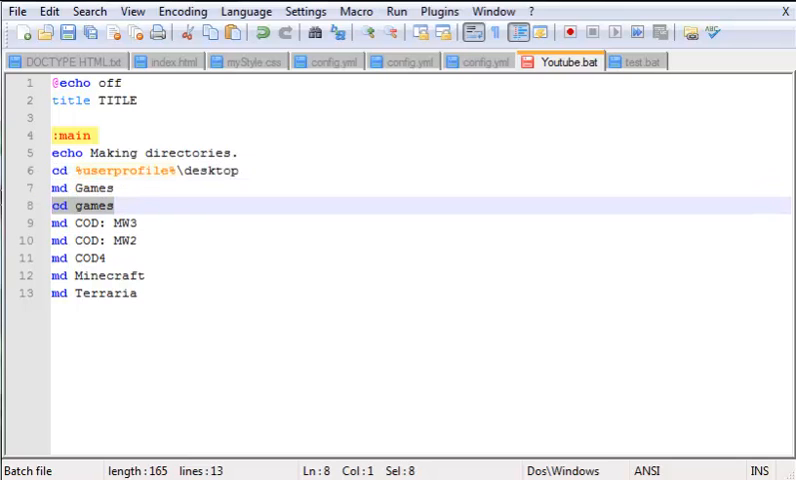
{"action": "left_click", "coordinate": [90, 224]}
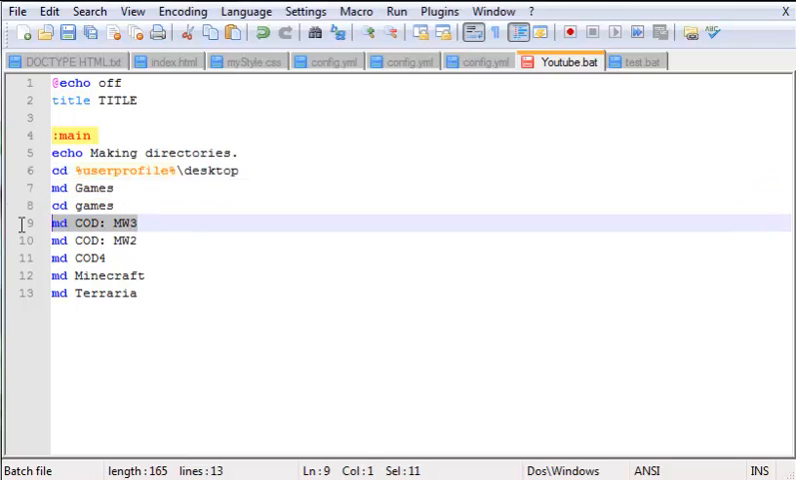
{"action": "left_click_drag", "start_coordinate": [50, 224], "coordinate": [138, 292]}
{"action": "type", "text": "paus"}
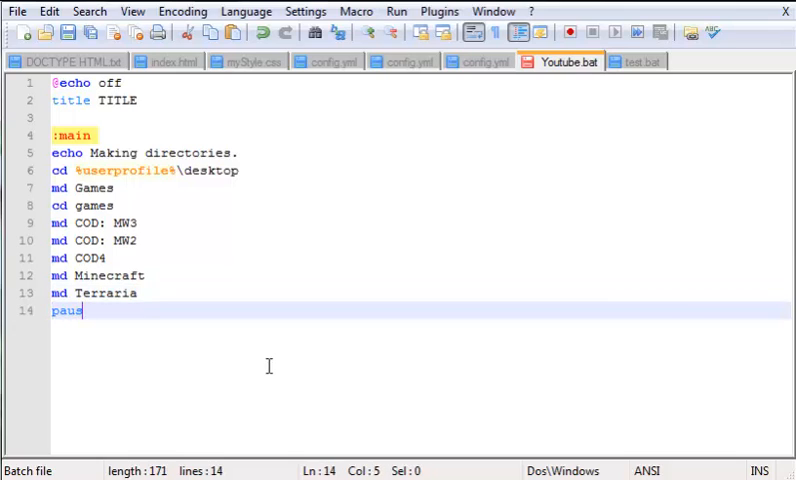
End the script with echo. and pause, removing the stray period after pause.
{"action": "type", "text": "echo."}
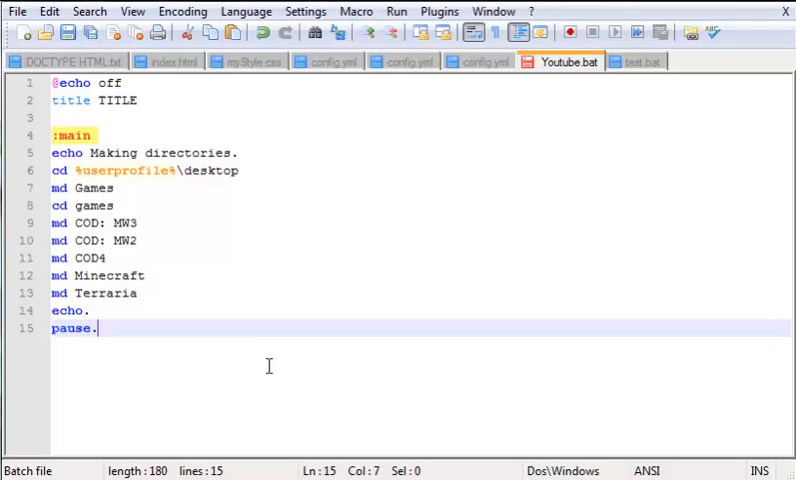
{"action": "key", "text": "Backspace"}
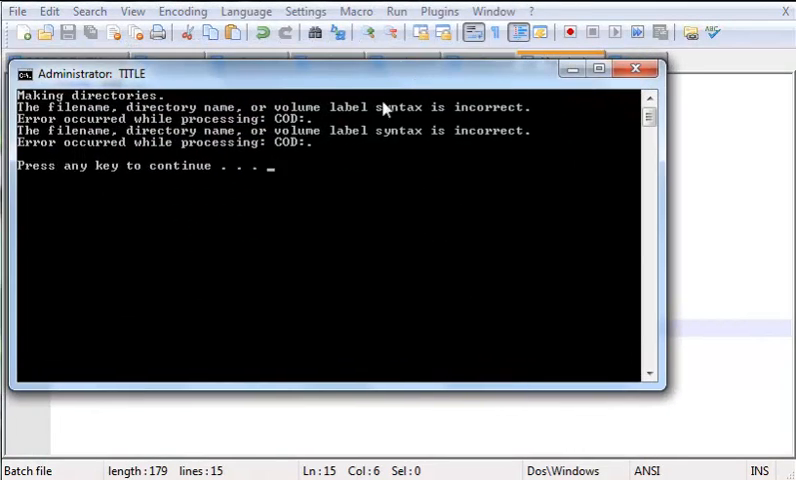
Run Youtube.bat and review the syntax errors for the COD: folder names.
{"action": "left_click", "coordinate": [636, 68]}
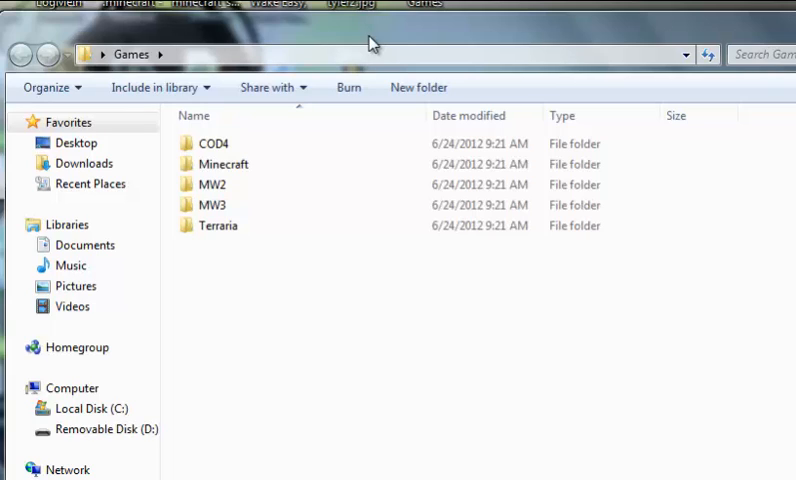
{"action": "mouse_move", "coordinate": [778, 96]}
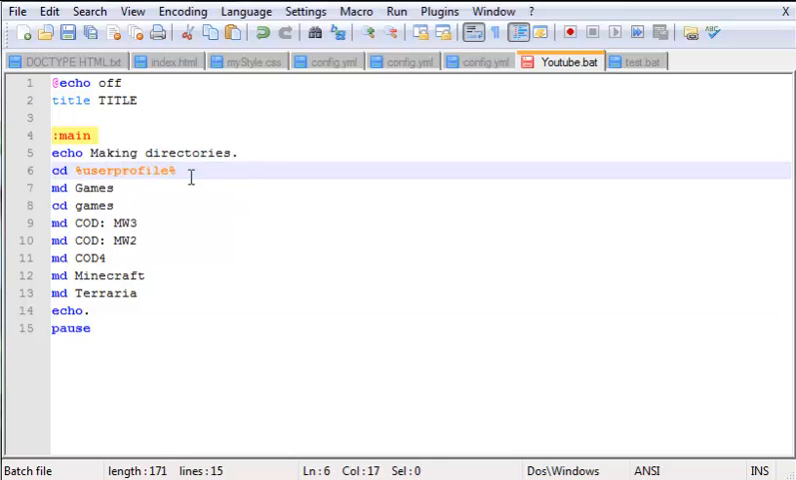
Go to the cd %userprofile% line and type 'test' below it.
{"action": "left_click", "coordinate": [90, 328]}
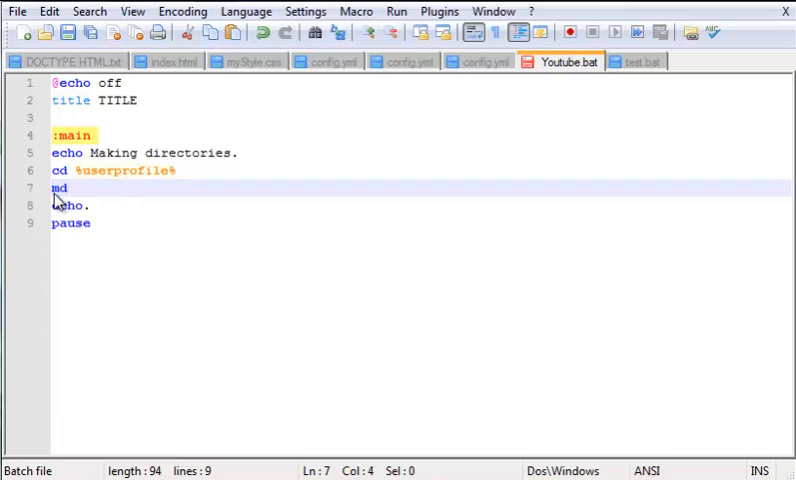
{"action": "type", "text": "test"}
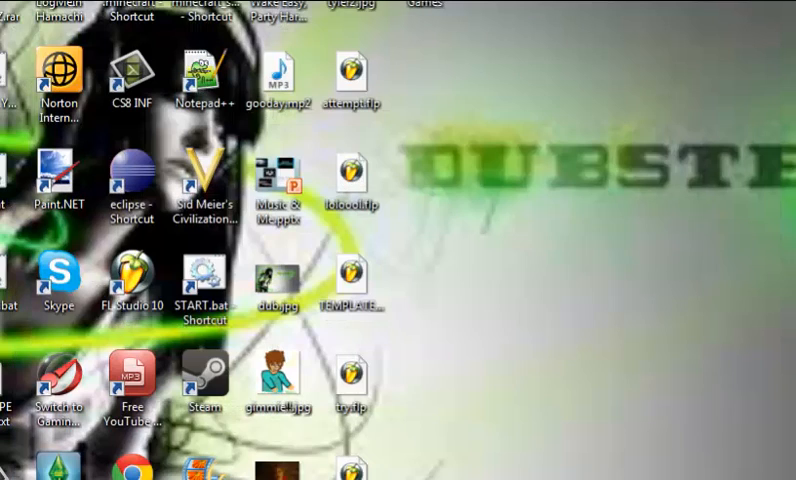
{"action": "mouse_move", "coordinate": [492, 184]}
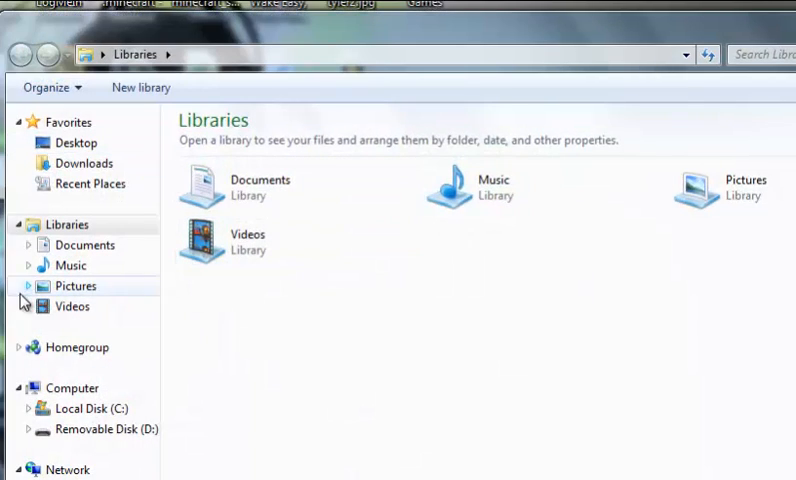
{"action": "mouse_move", "coordinate": [120, 164]}
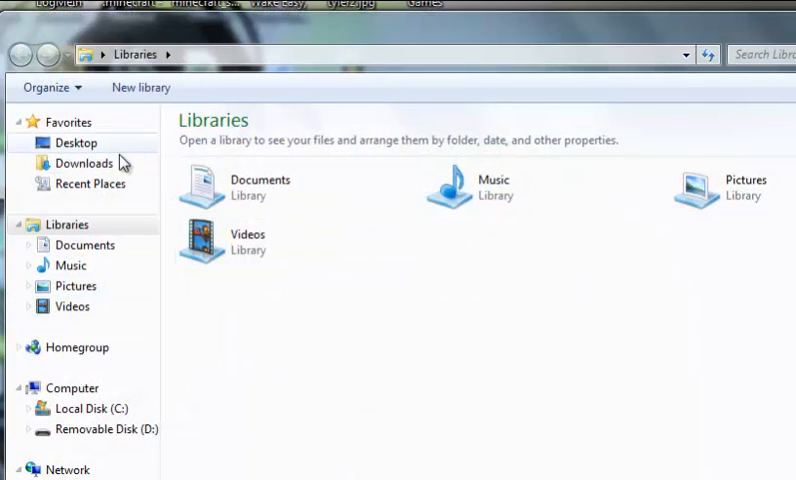
Browse from Desktop through Local Disk (C:) and Users into the Tyler user folder.
{"action": "left_click", "coordinate": [76, 142]}
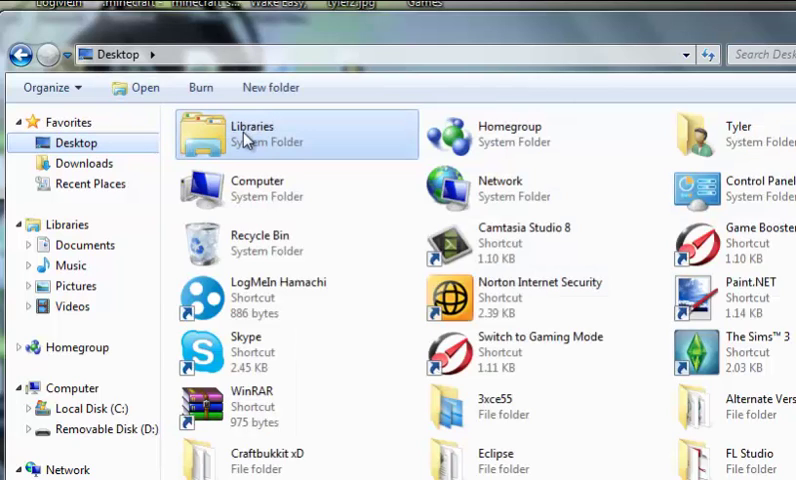
{"action": "left_click", "coordinate": [76, 408]}
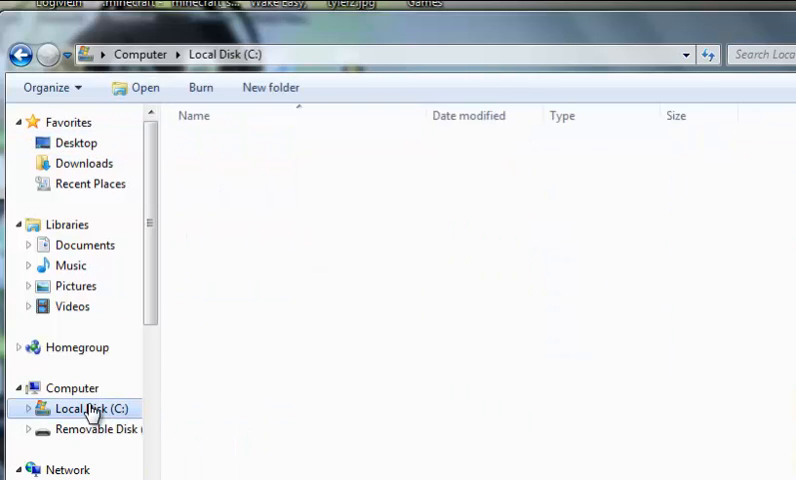
{"action": "double_click", "coordinate": [92, 408]}
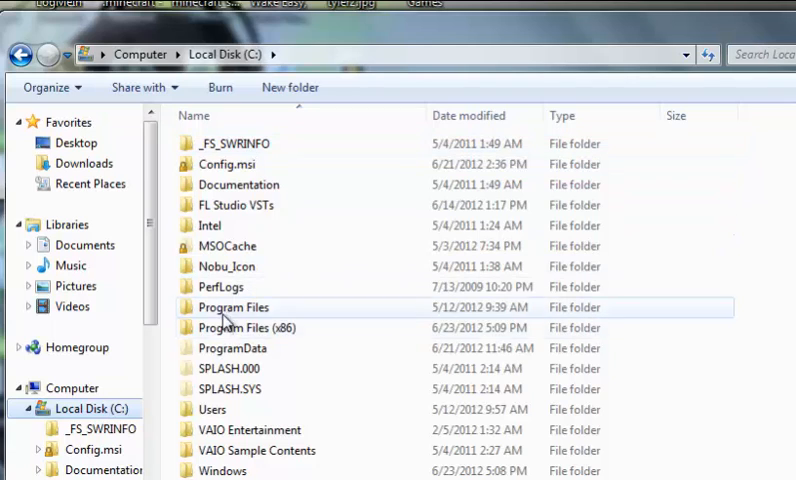
{"action": "double_click", "coordinate": [212, 410]}
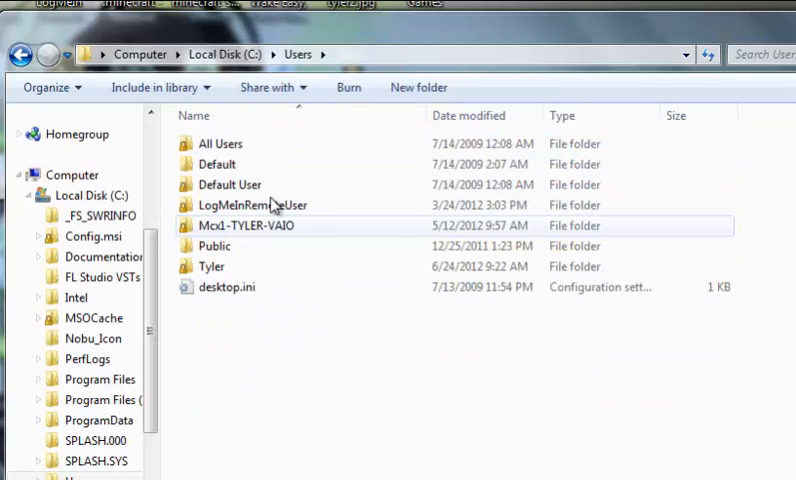
{"action": "mouse_move", "coordinate": [212, 266]}
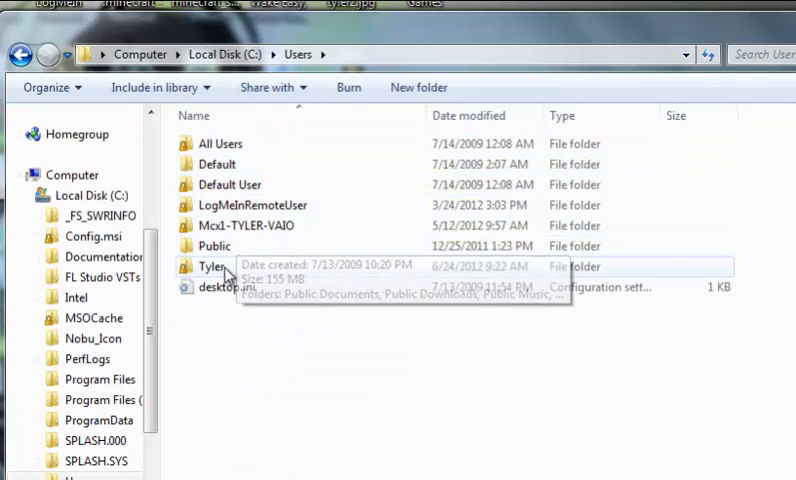
{"action": "double_click", "coordinate": [210, 266]}
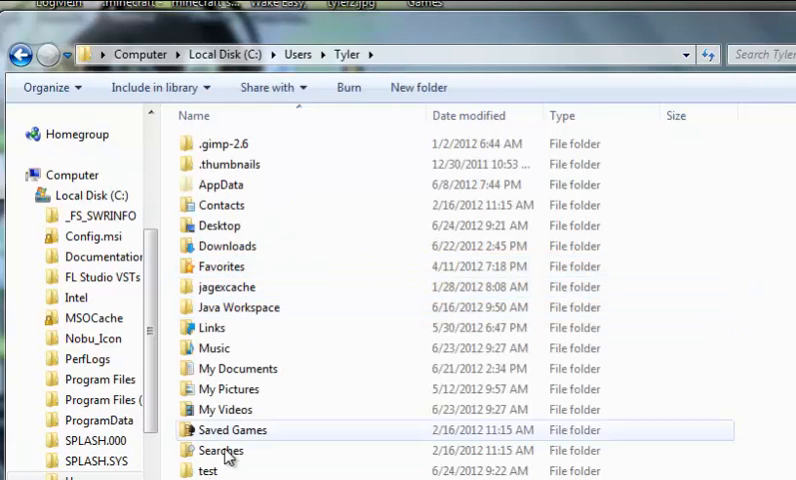
{"action": "left_click", "coordinate": [204, 472]}
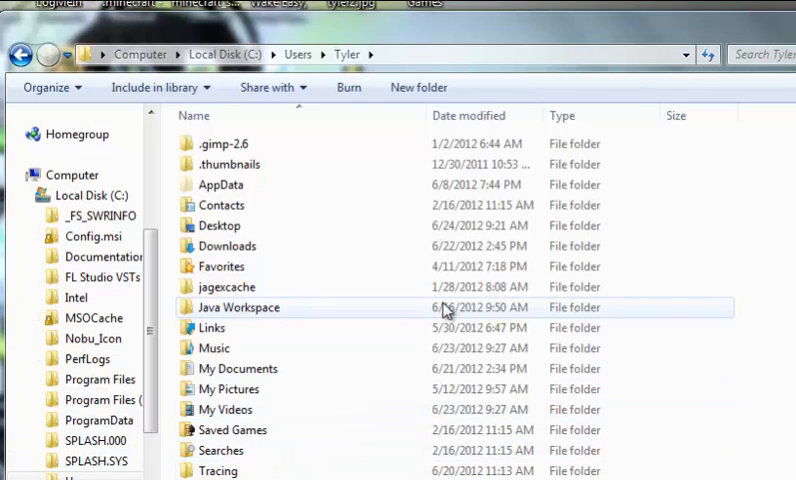
{"action": "mouse_move", "coordinate": [444, 310]}
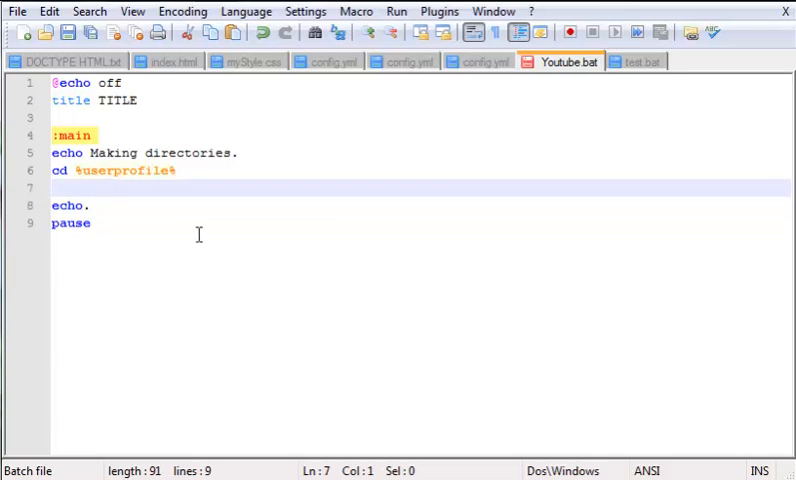
{"action": "mouse_move", "coordinate": [382, 316]}
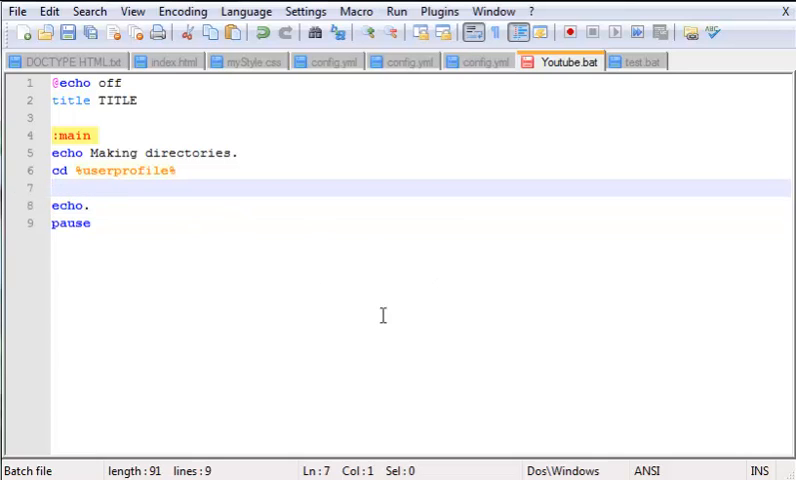
Extend the cd line to read cd %userprofile%\Desktop\Games.
{"action": "type", "text": "\\"}
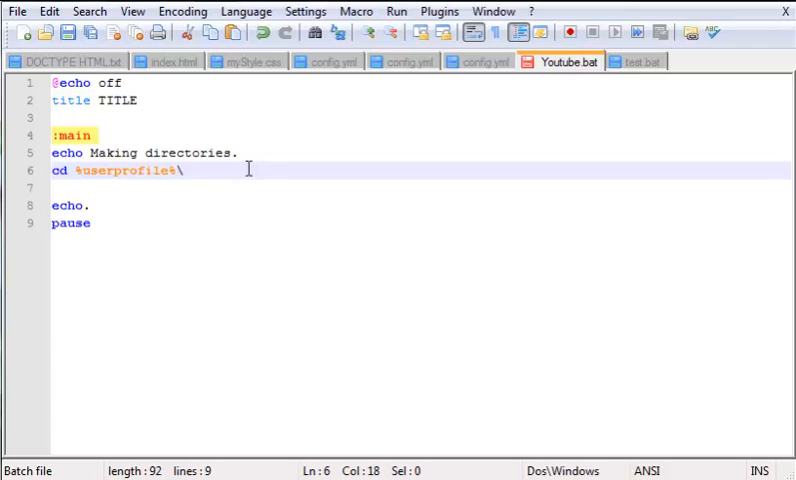
{"action": "type", "text": "Deskt"}
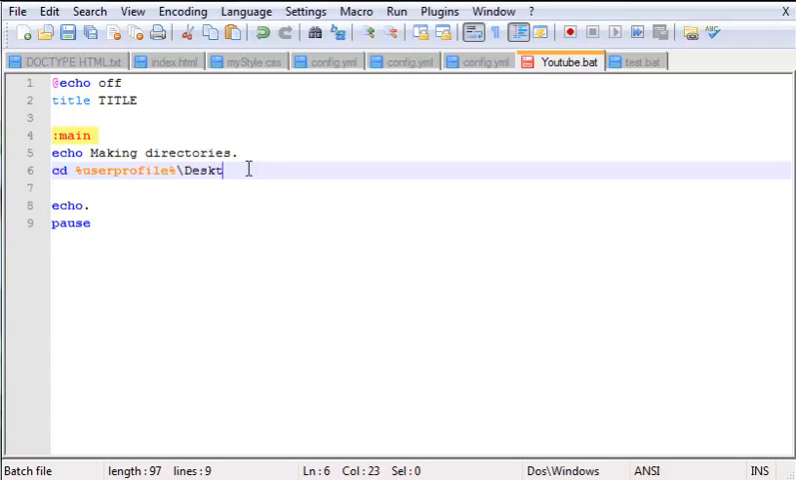
{"action": "type", "text": "op\\"}
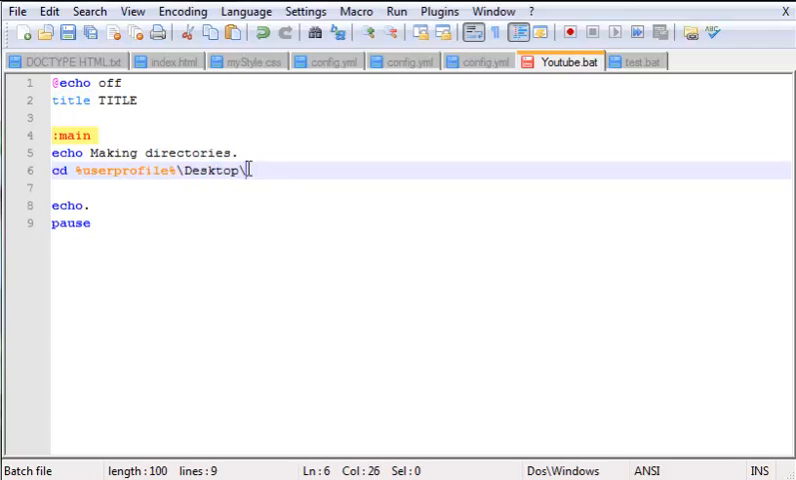
{"action": "type", "text": "Games"}
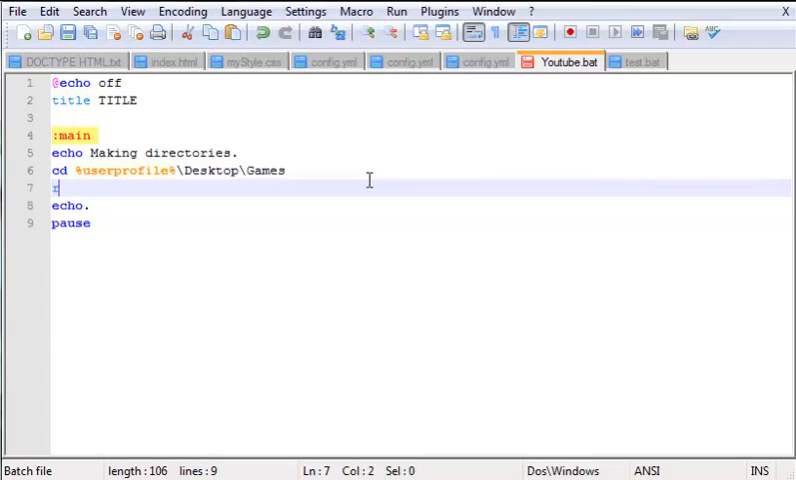
Write rd lines for COD: MW3, COD: MW2, COD4, Minecraft and Terraria, ending on a new line.
{"action": "type", "text": "rd"}
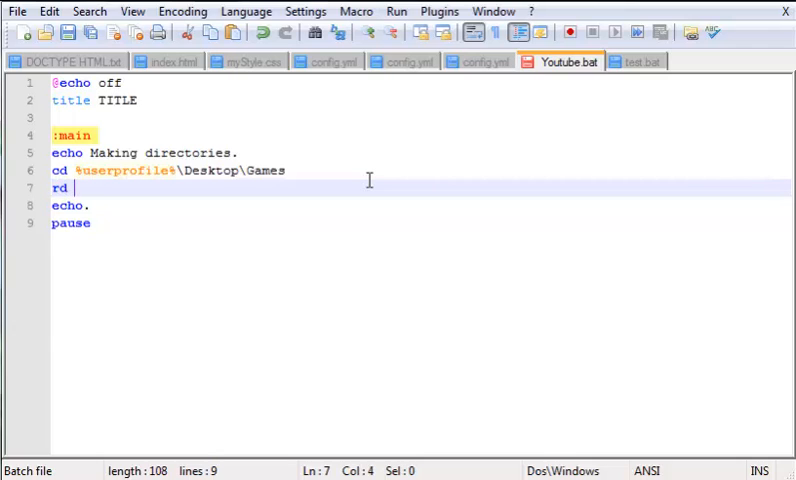
{"action": "type", "text": "COD: MW3"}
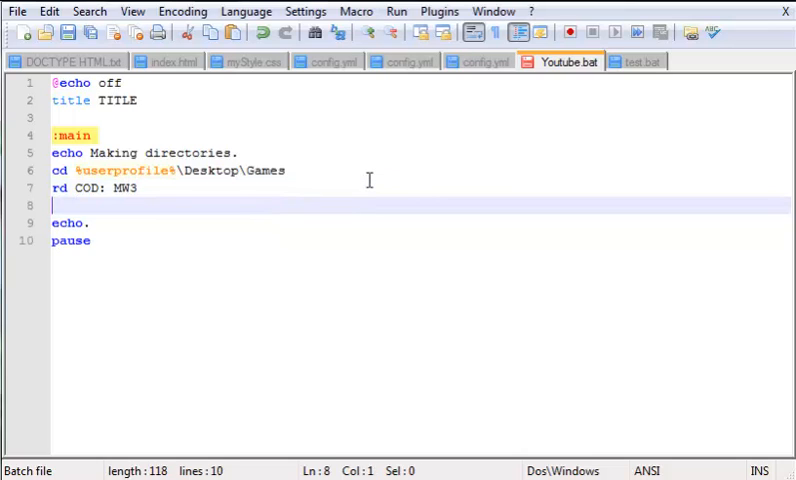
{"action": "type", "text": "rd COD: MW2"}
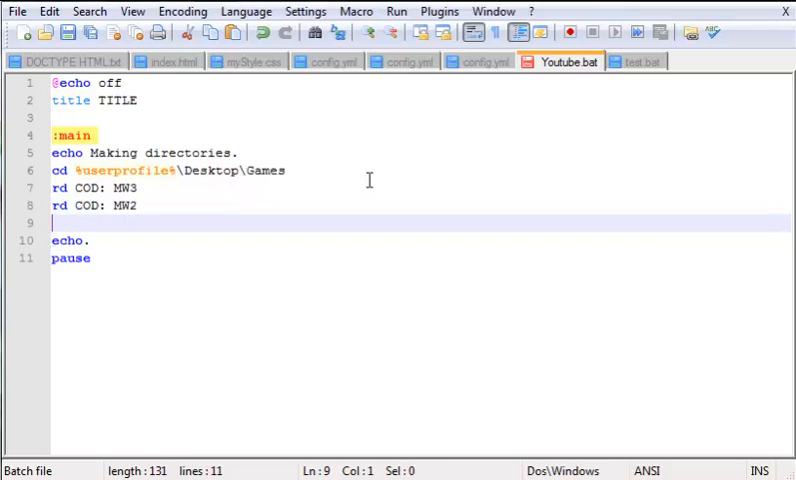
{"action": "type", "text": "rd COD4"}
{"action": "type", "text": "rd Minecraft"}
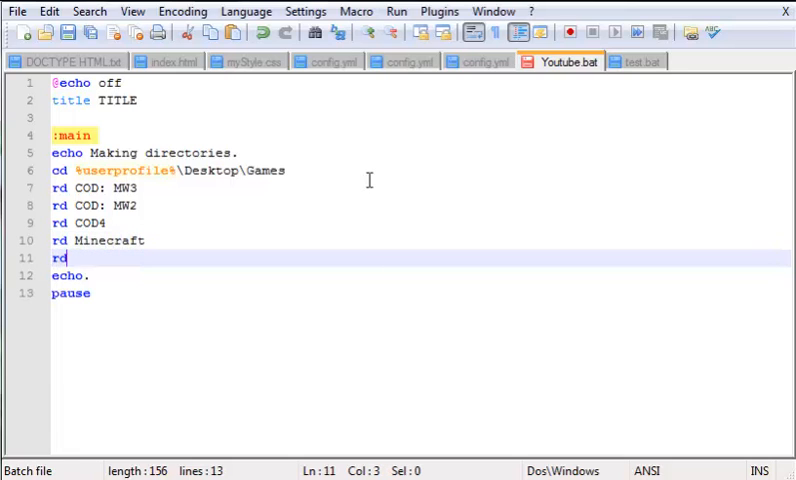
{"action": "type", "text": "Terrar"}
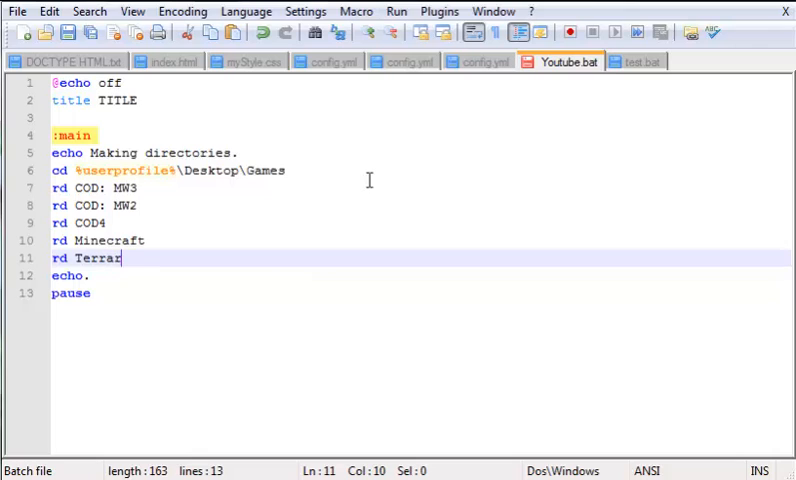
{"action": "type", "text": "ia"}
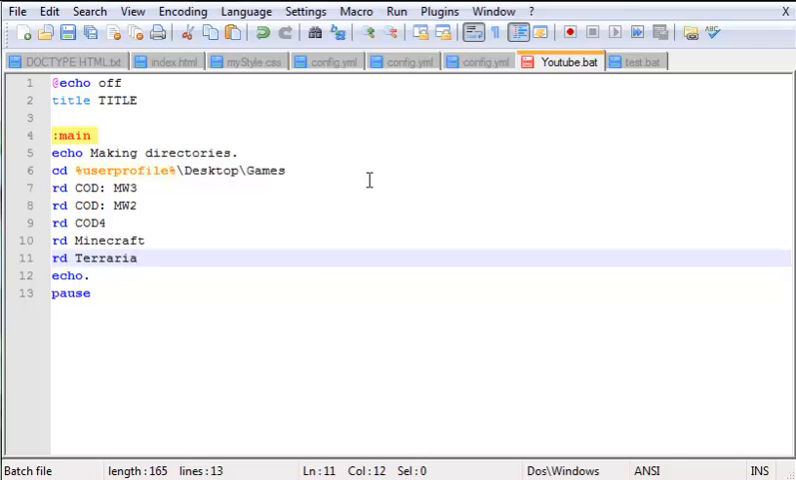
{"action": "key", "text": "Enter"}
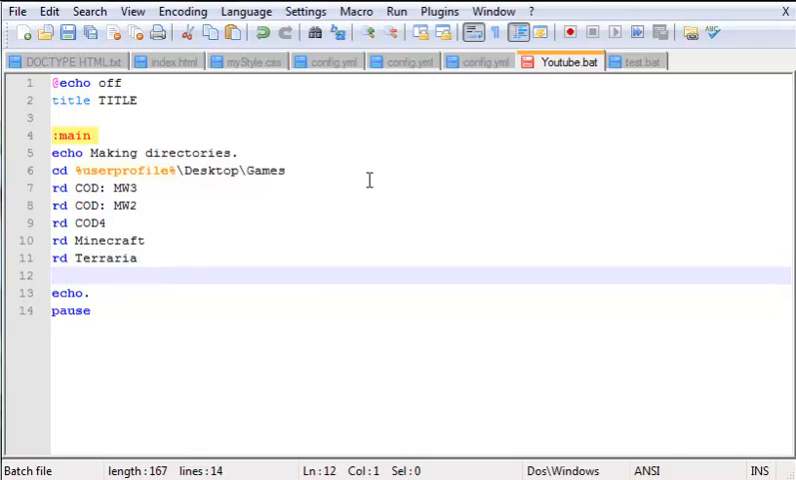
Add a cd.. line and begin the rd Games line below it.
{"action": "type", "text": "cd.."}
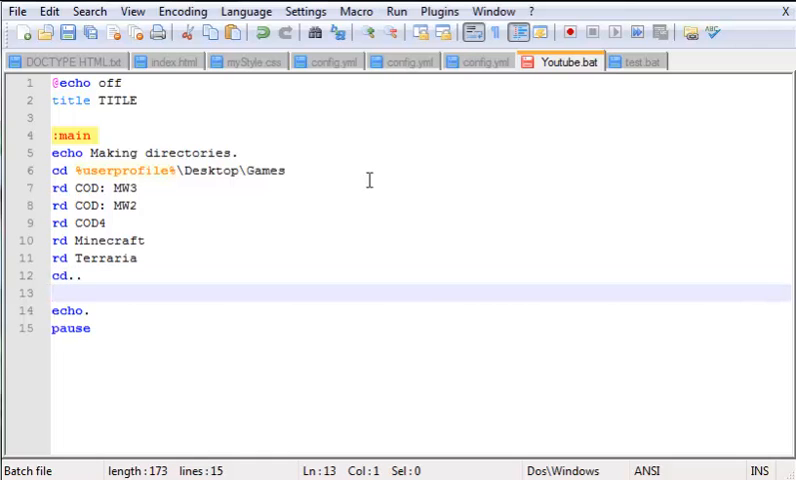
{"action": "type", "text": ":"}
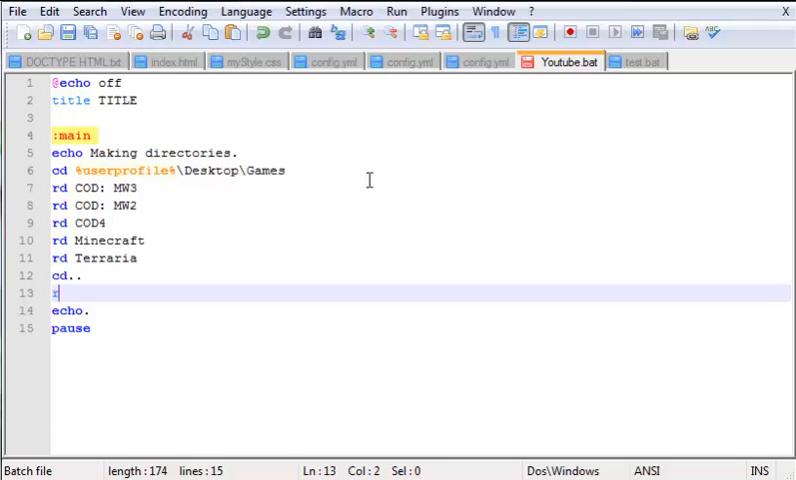
{"action": "type", "text": "rd Game"}
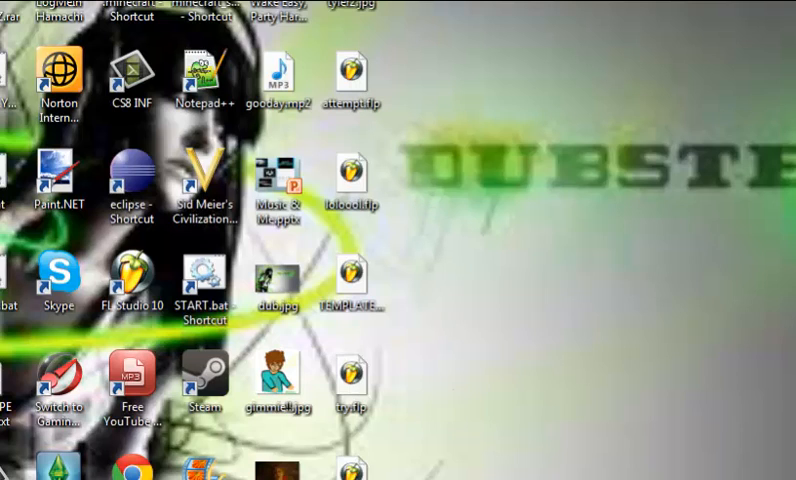
{"action": "mouse_move", "coordinate": [420, 40]}
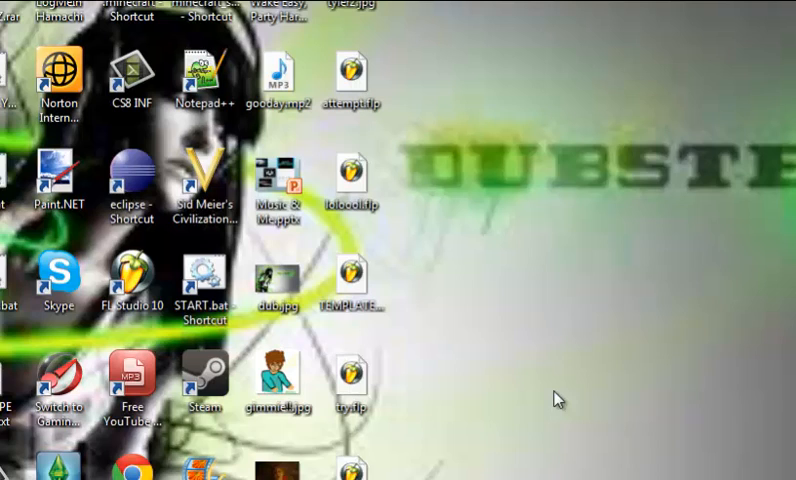
{"action": "mouse_move", "coordinate": [536, 328]}
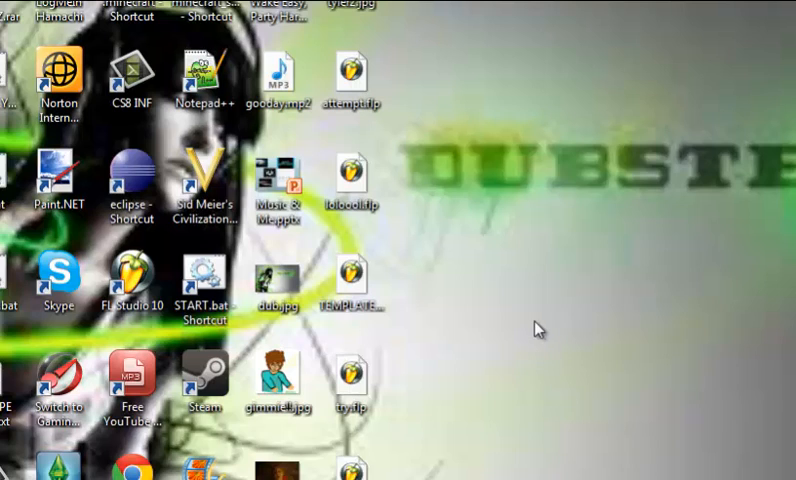
{"action": "mouse_move", "coordinate": [532, 324]}
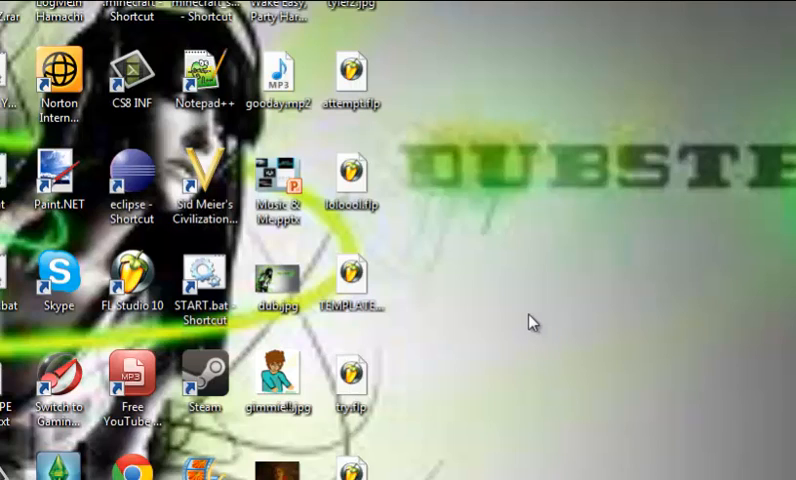